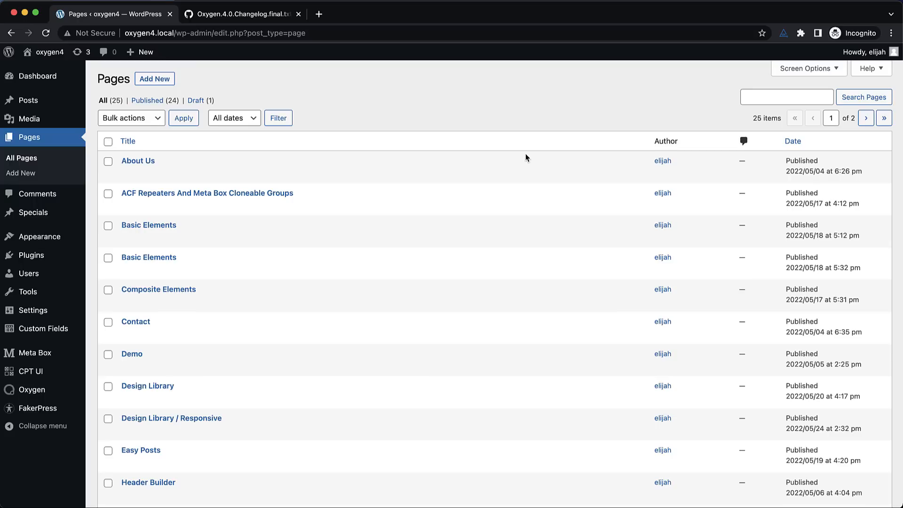
{"action": "mouse_move", "coordinate": [540, 132]}
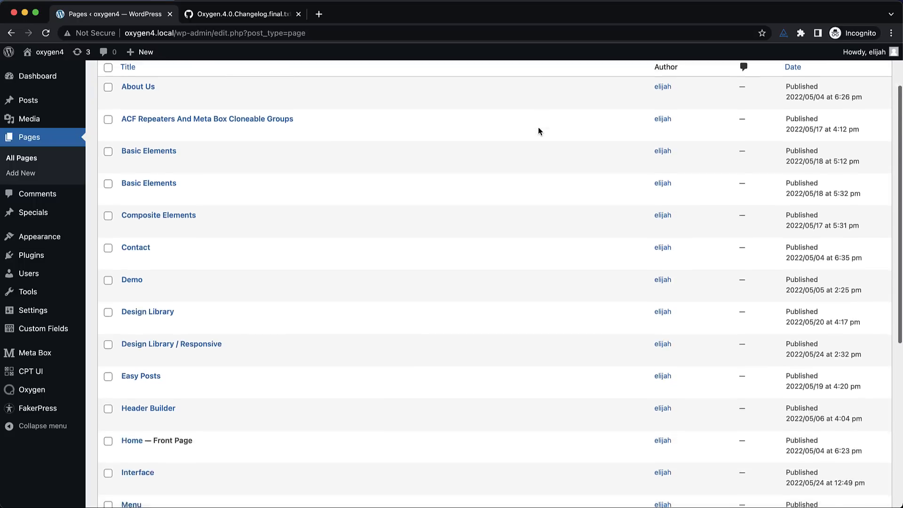
Step: Locate Product Tour in the Pages list and open it for editing
{"action": "scroll", "scroll_direction": "down", "scroll_amount": 3}
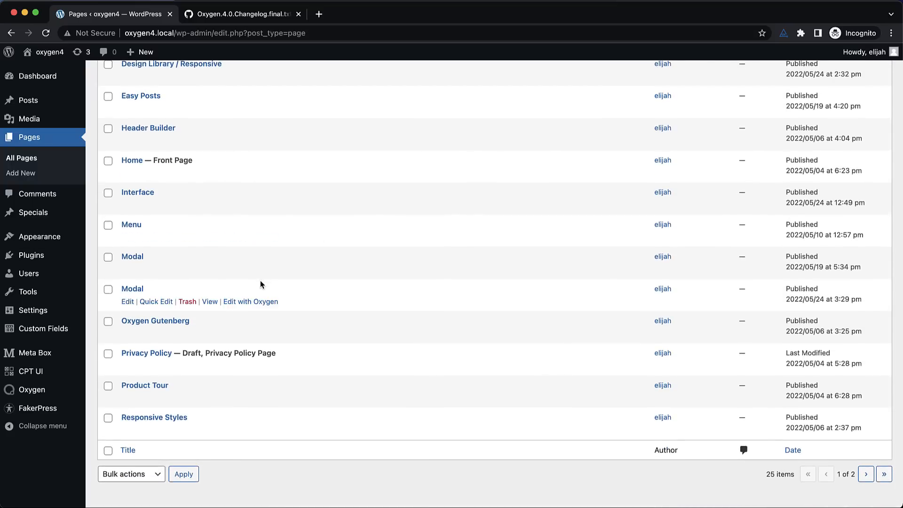
{"action": "left_click", "coordinate": [145, 385]}
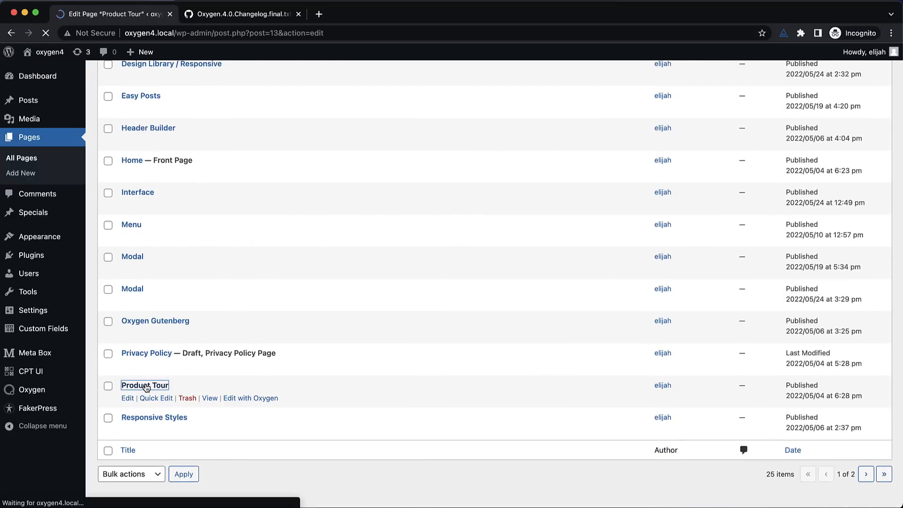
Step: Expand the Oxygen metabox's '+ JSON' to display the page's raw design data
{"action": "left_click", "coordinate": [127, 398]}
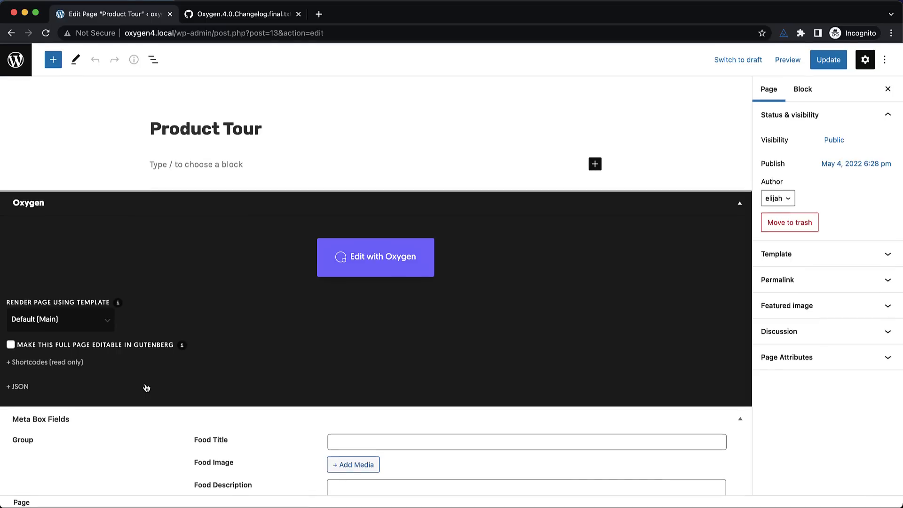
{"action": "mouse_move", "coordinate": [127, 232]}
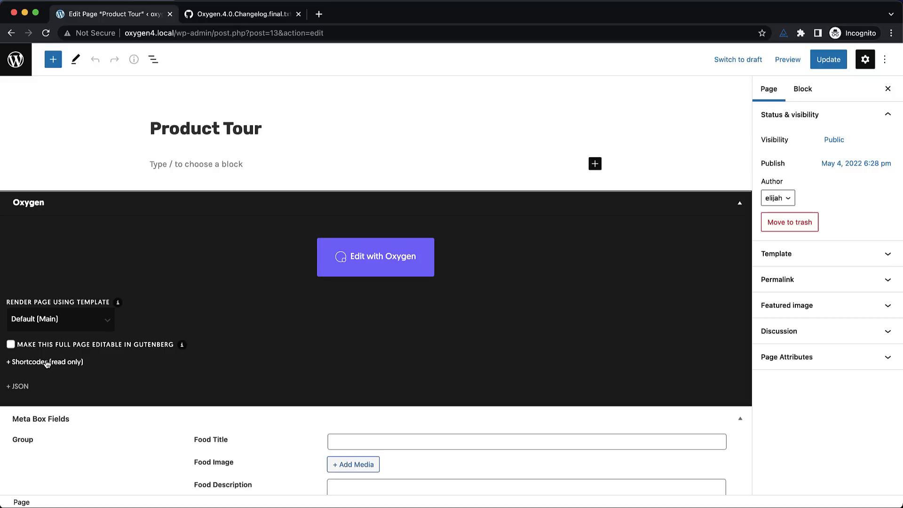
{"action": "left_click", "coordinate": [17, 387]}
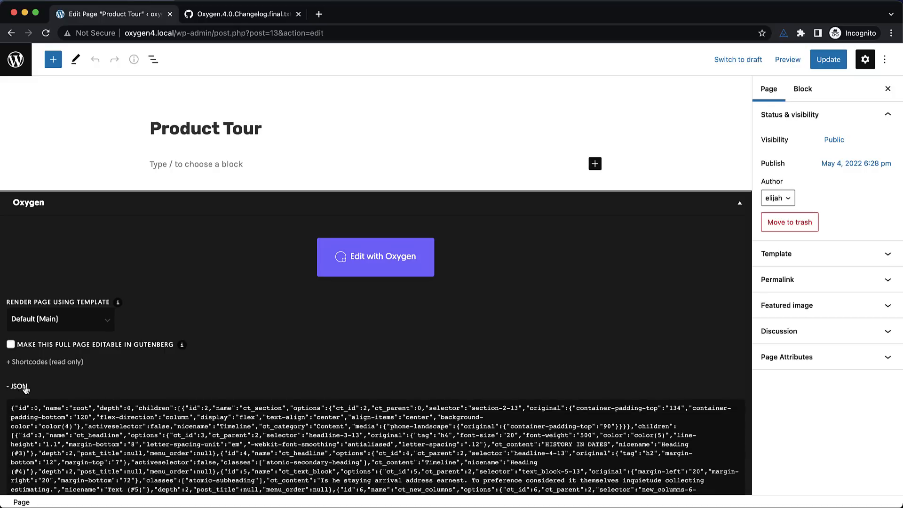
{"action": "scroll", "scroll_direction": "down", "scroll_amount": 3}
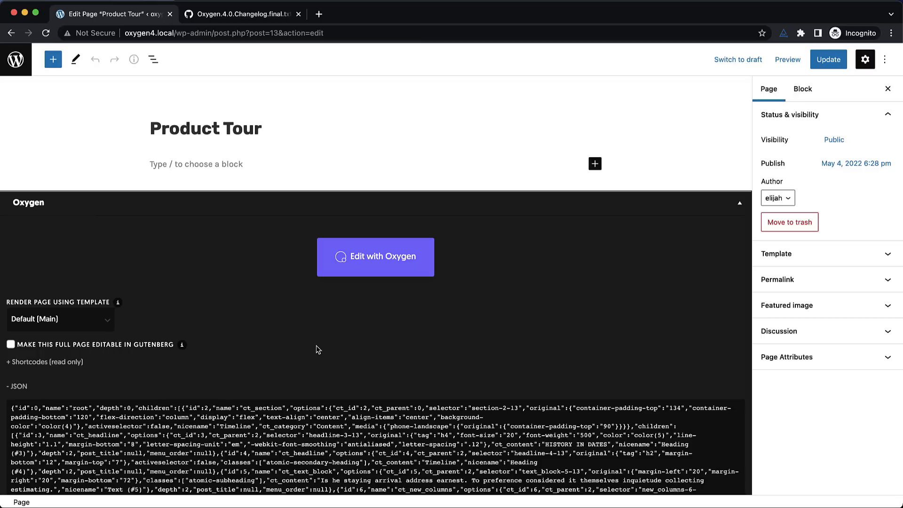
{"action": "mouse_move", "coordinate": [384, 260]}
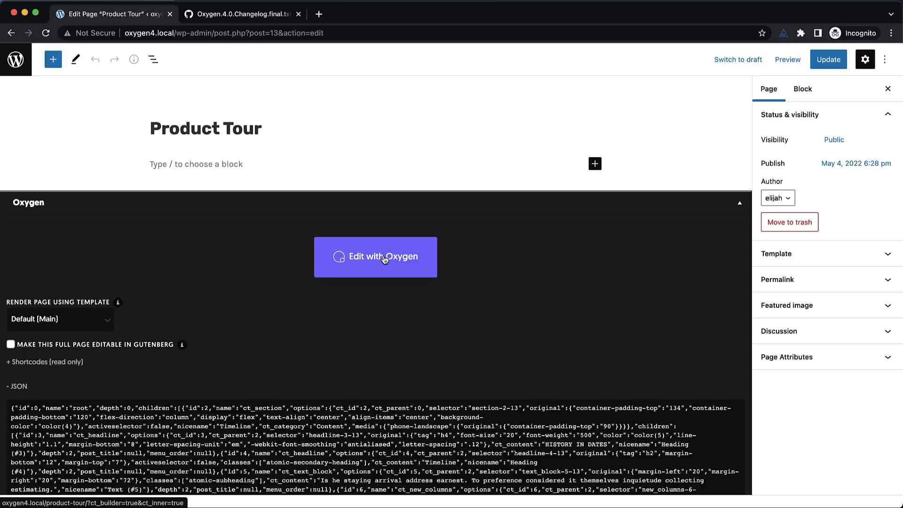
Step: Launch 'Edit with Oxygen' to load the page's Timeline section in the visual editor
{"action": "left_click", "coordinate": [375, 257]}
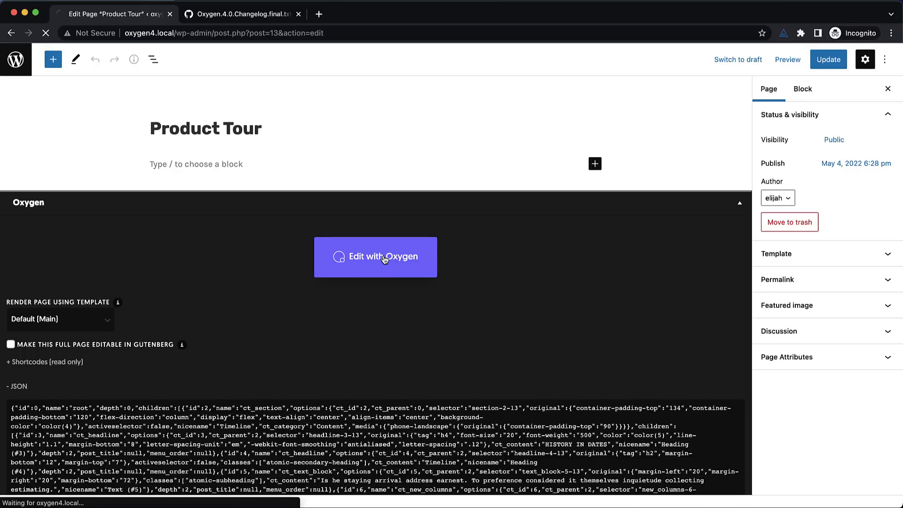
{"action": "left_click", "coordinate": [375, 257]}
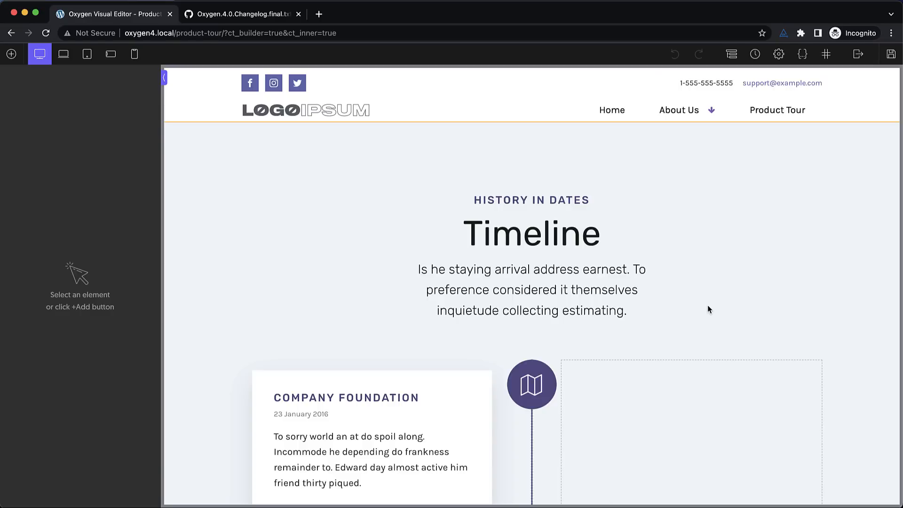
{"action": "mouse_move", "coordinate": [385, 198]}
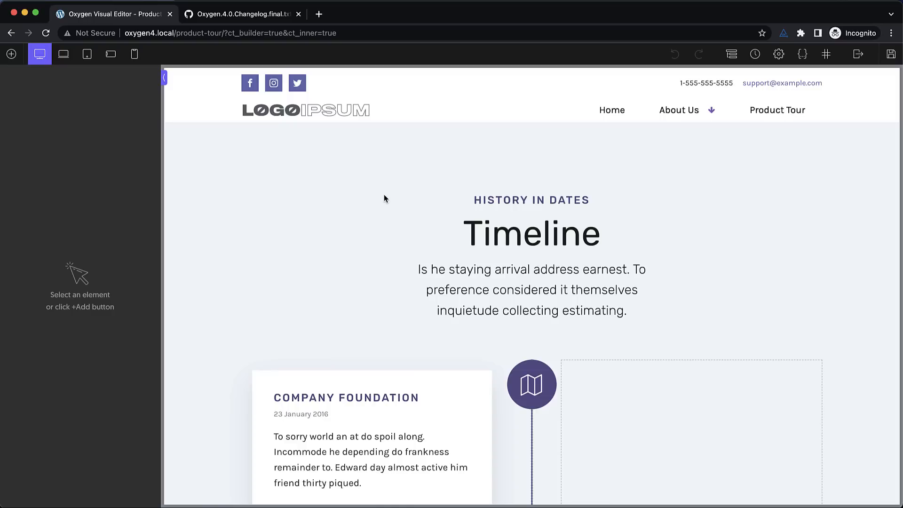
{"action": "mouse_move", "coordinate": [84, 83]}
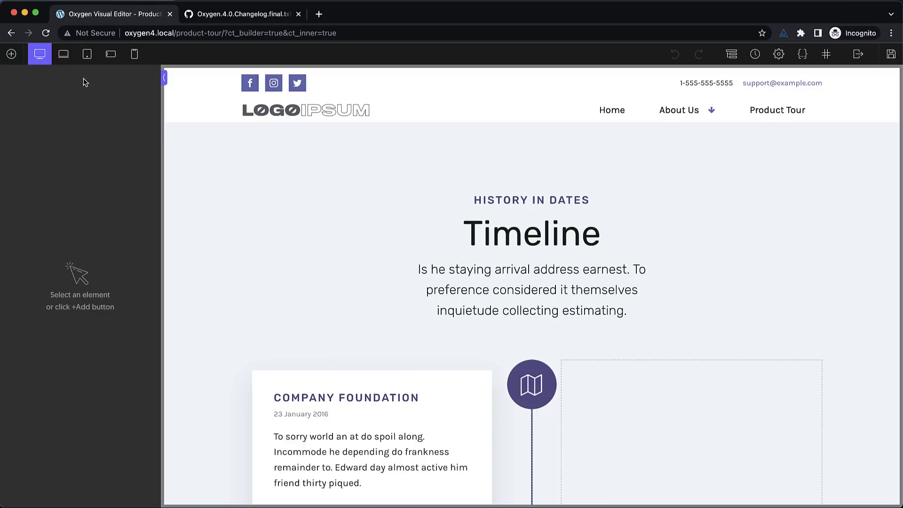
{"action": "mouse_move", "coordinate": [111, 55]}
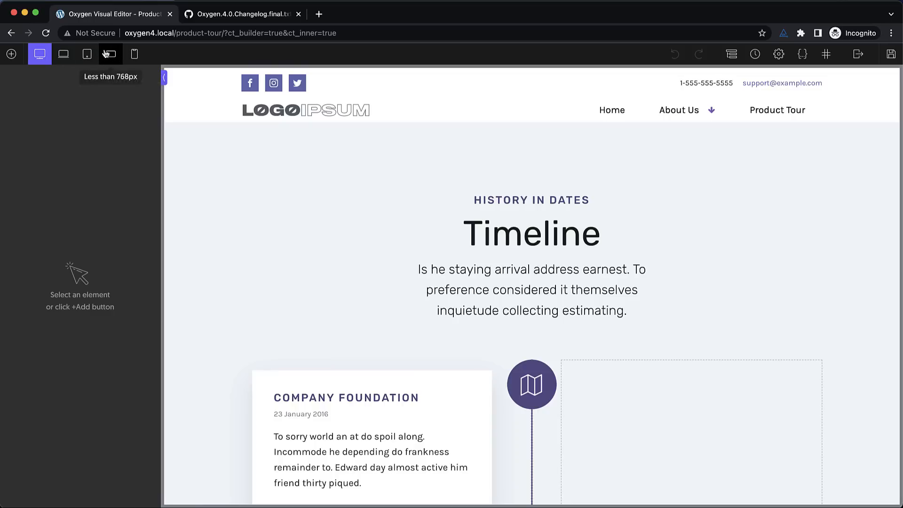
Step: Preview tablet width, return to Full Screen, then select the timeline's icon column Div
{"action": "left_click", "coordinate": [87, 55]}
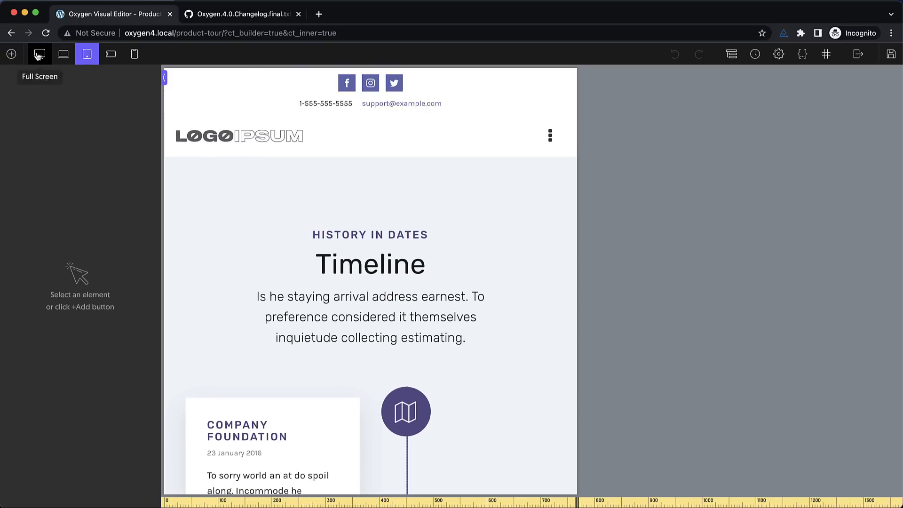
{"action": "left_click", "coordinate": [63, 54]}
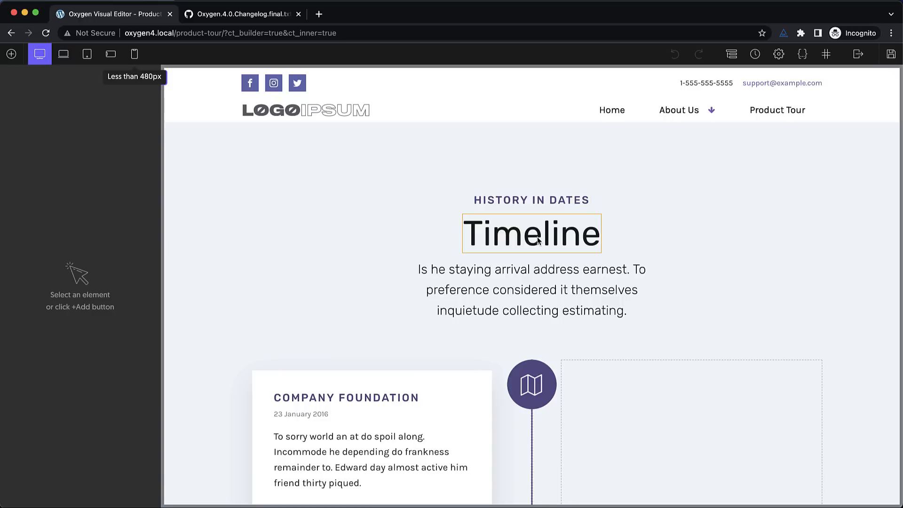
{"action": "left_click", "coordinate": [531, 200]}
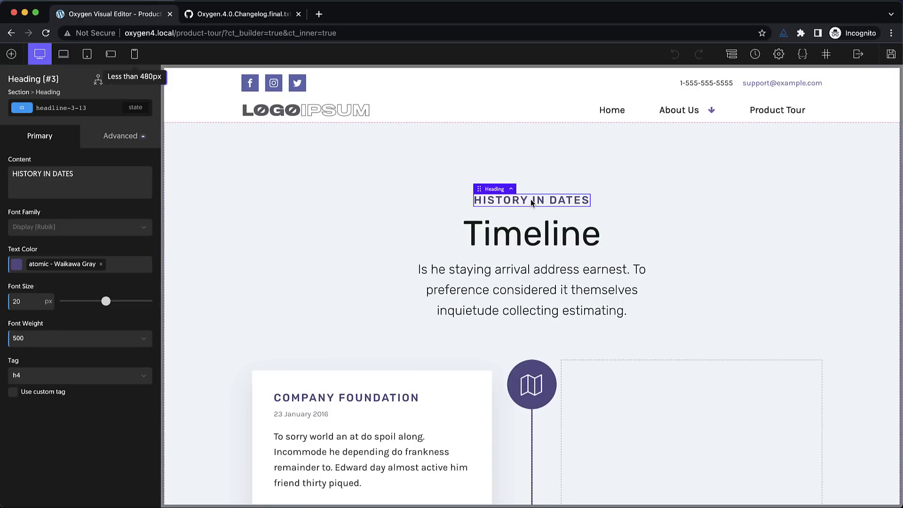
{"action": "left_click", "coordinate": [531, 385]}
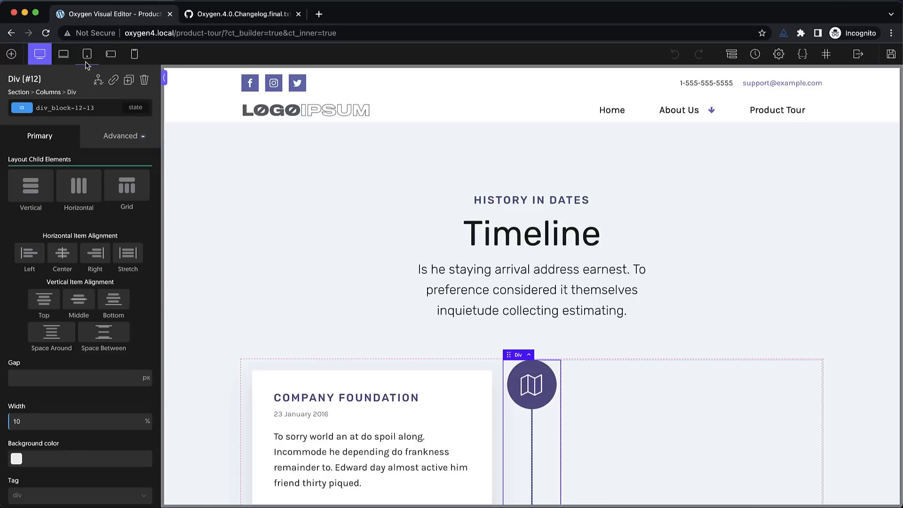
{"action": "mouse_move", "coordinate": [87, 54]}
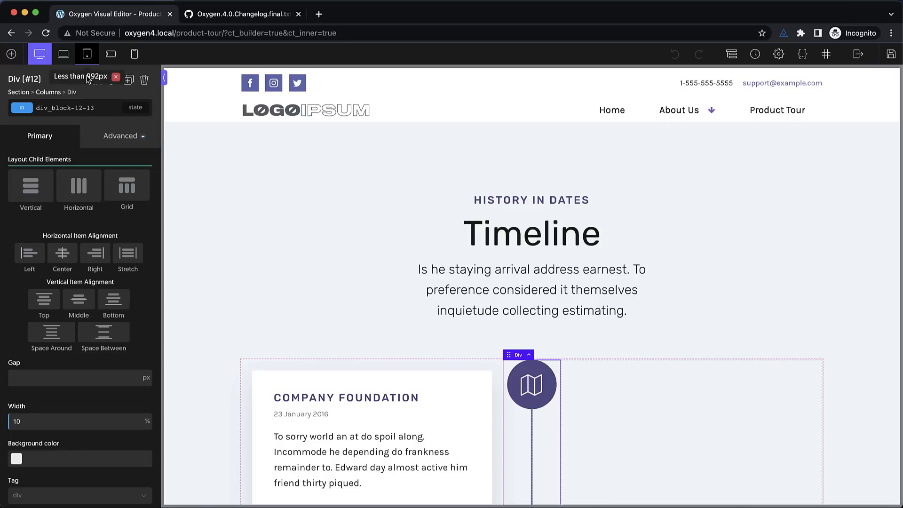
{"action": "mouse_move", "coordinate": [122, 78]}
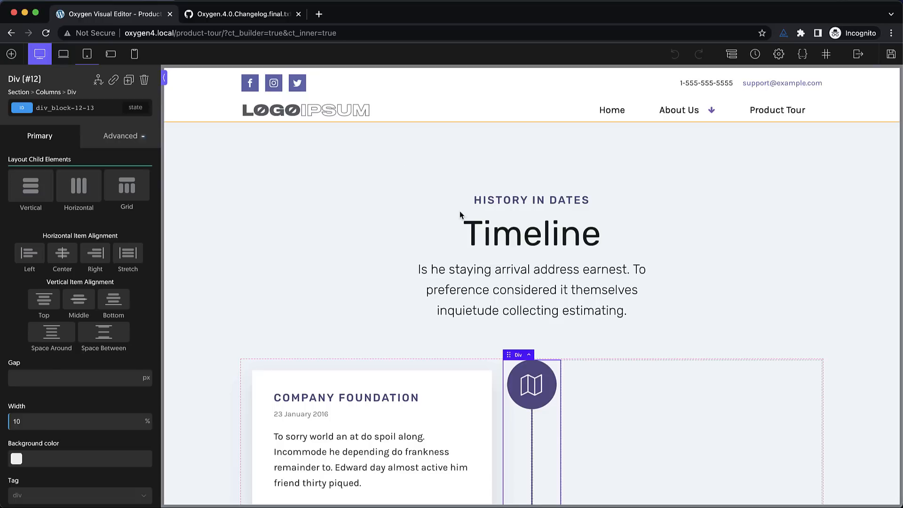
{"action": "mouse_move", "coordinate": [132, 171]}
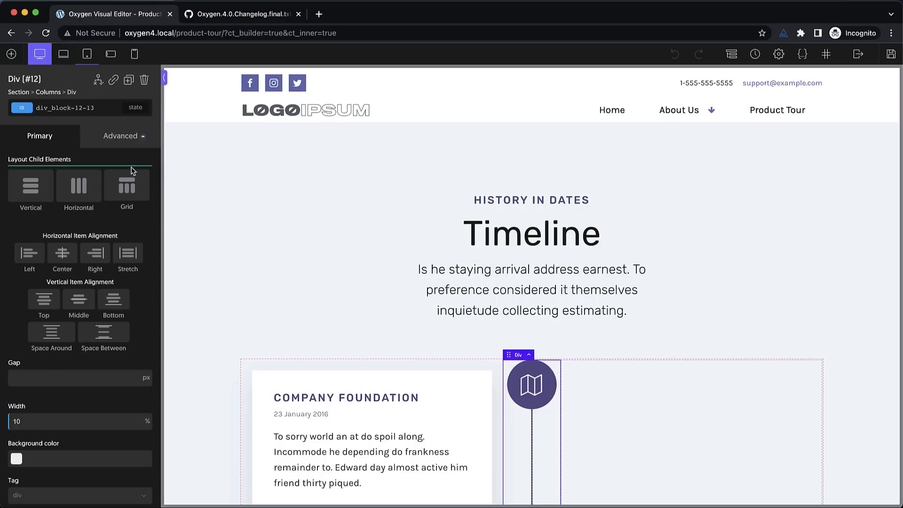
Step: Select the Timeline heading and set its font size 65 px and weight 400
{"action": "left_click", "coordinate": [80, 421]}
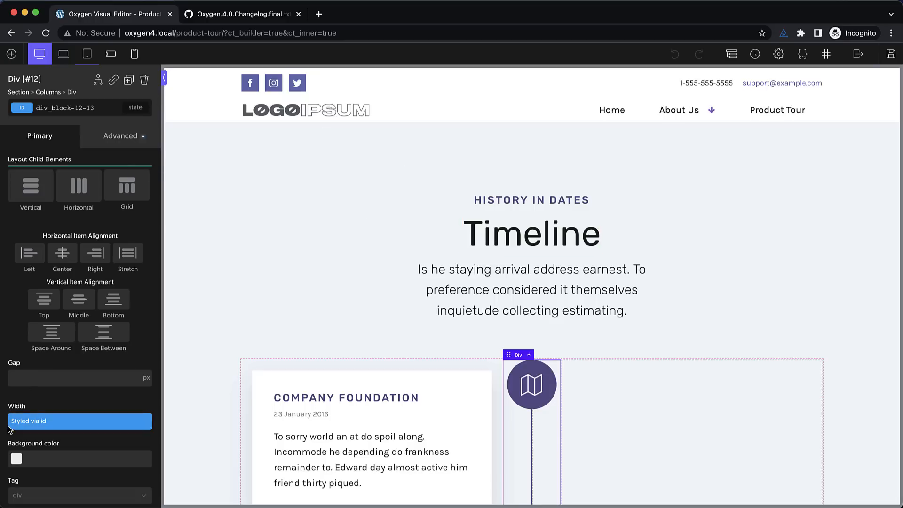
{"action": "left_click", "coordinate": [531, 234]}
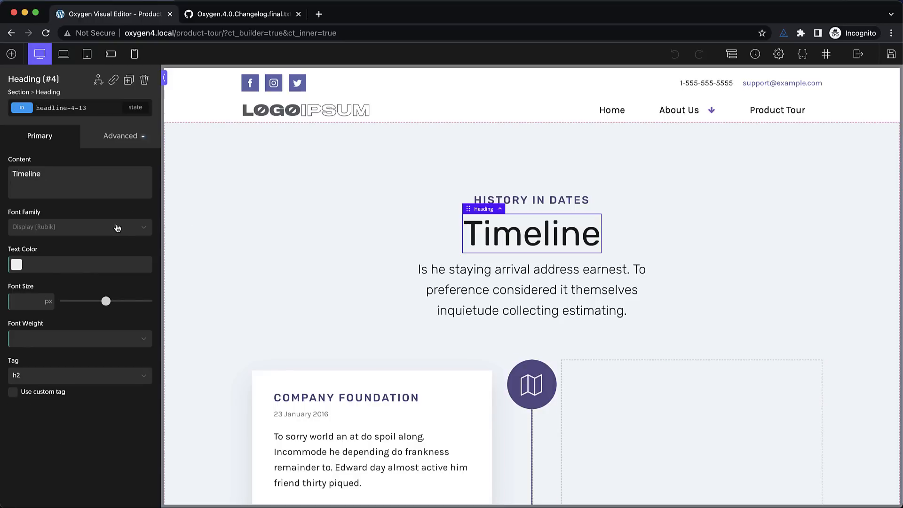
{"action": "mouse_move", "coordinate": [61, 249]}
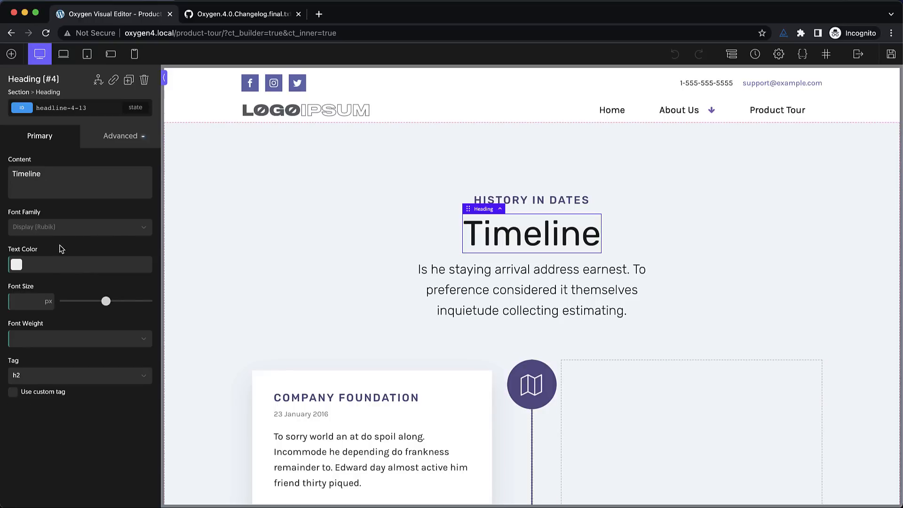
{"action": "mouse_move", "coordinate": [63, 133]}
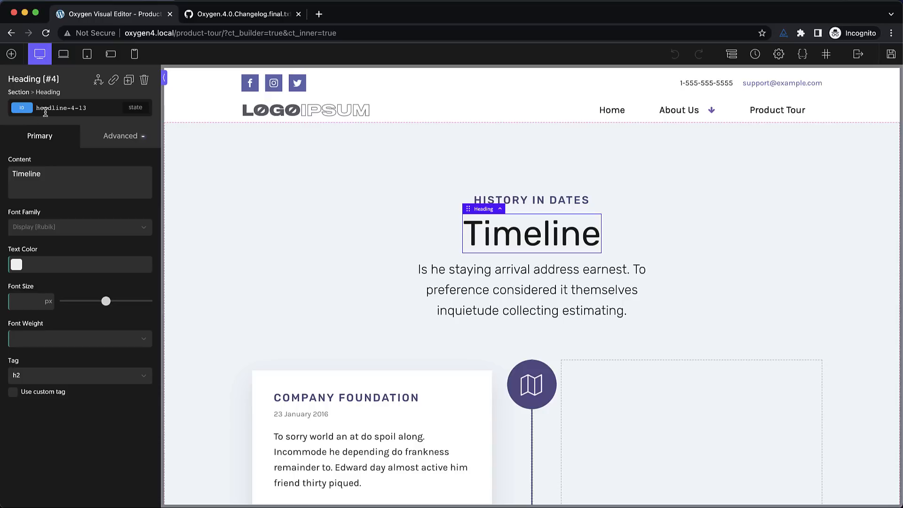
{"action": "mouse_move", "coordinate": [16, 263]}
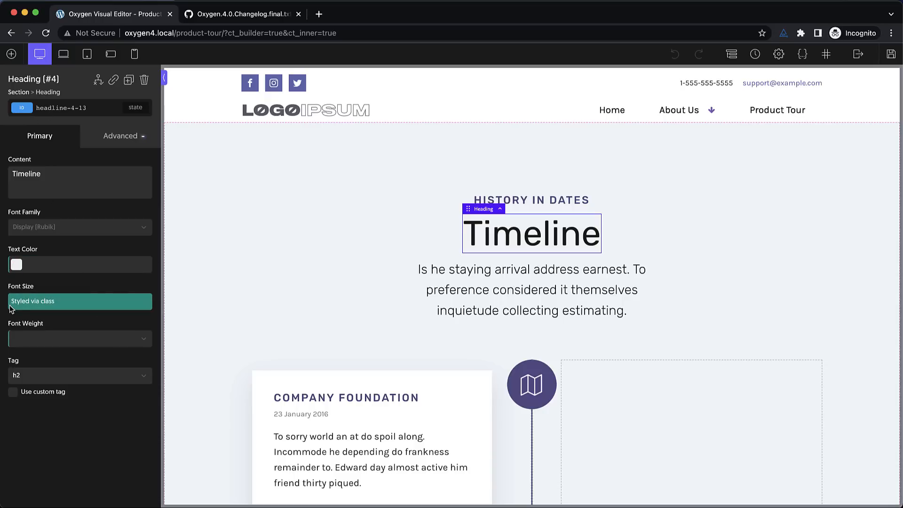
{"action": "left_click", "coordinate": [79, 301]}
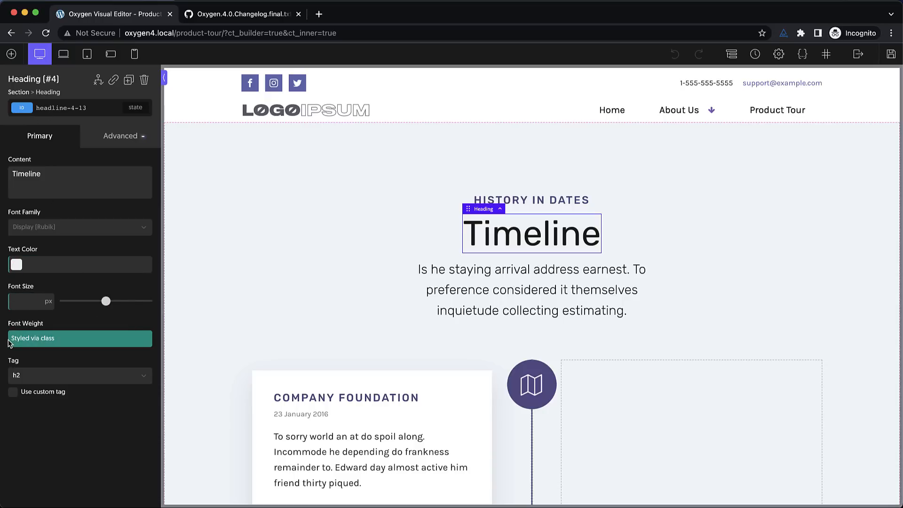
{"action": "left_click", "coordinate": [79, 338]}
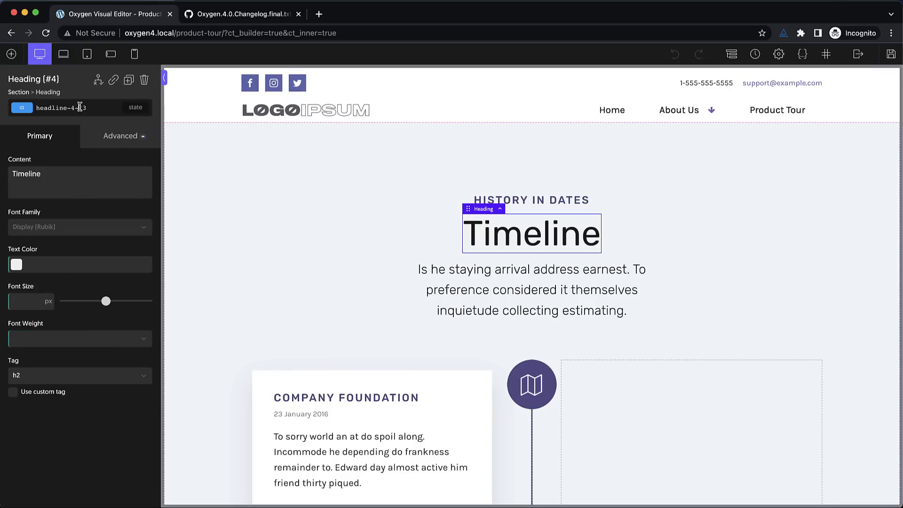
Step: Switch the heading's selector from its ID to the atomic-secondary-heading class styles
{"action": "left_click", "coordinate": [22, 108]}
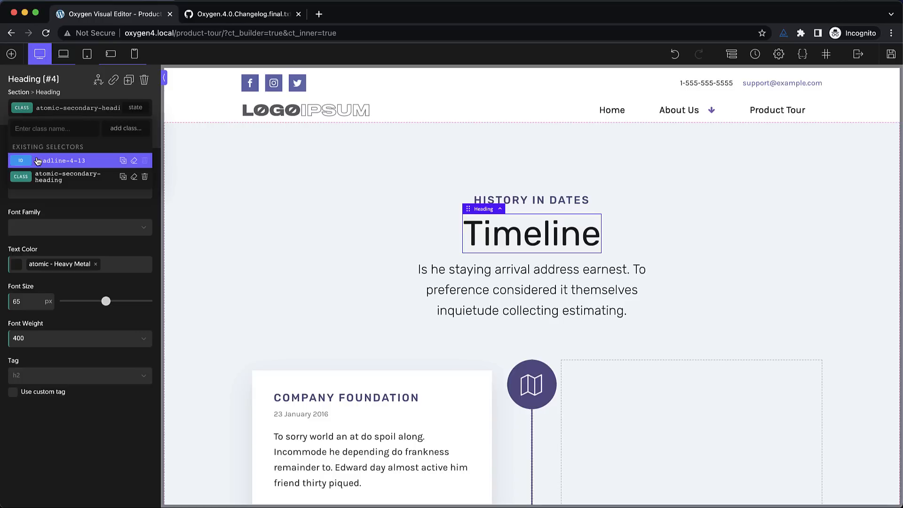
{"action": "left_click", "coordinate": [60, 160]}
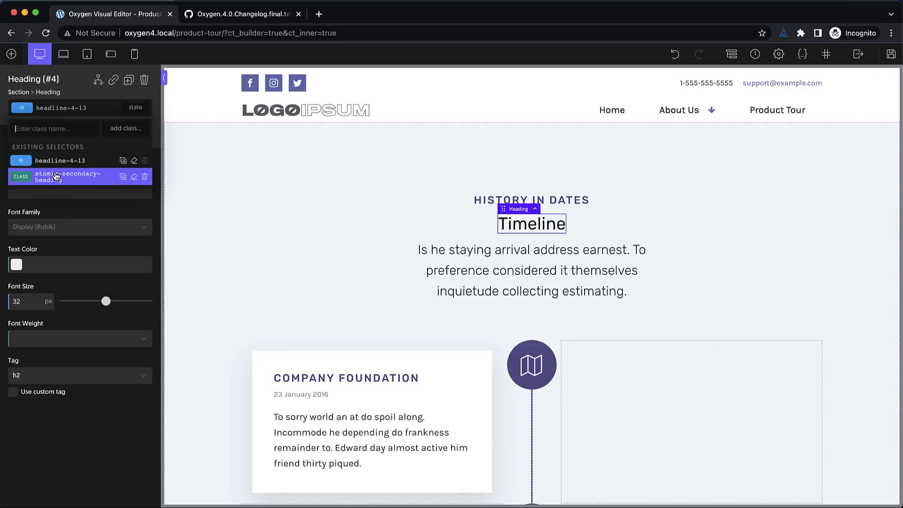
{"action": "mouse_move", "coordinate": [56, 177]}
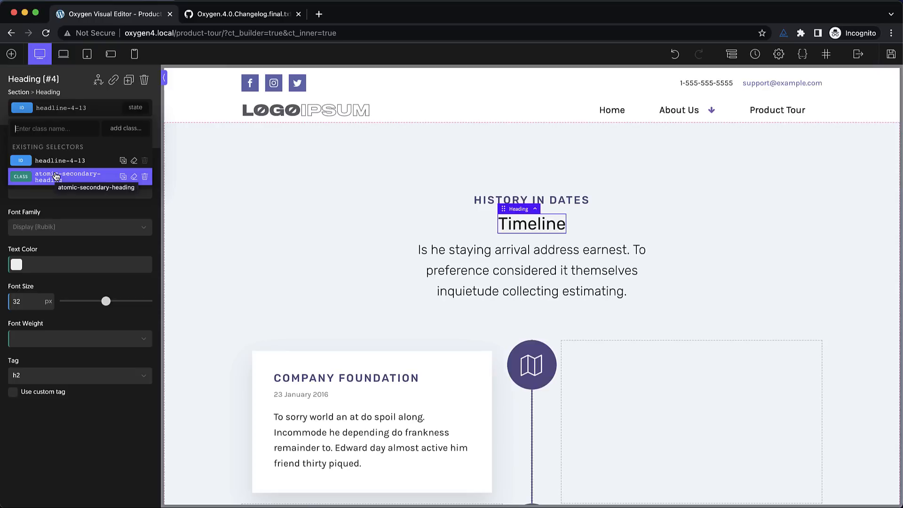
{"action": "left_click", "coordinate": [69, 178]}
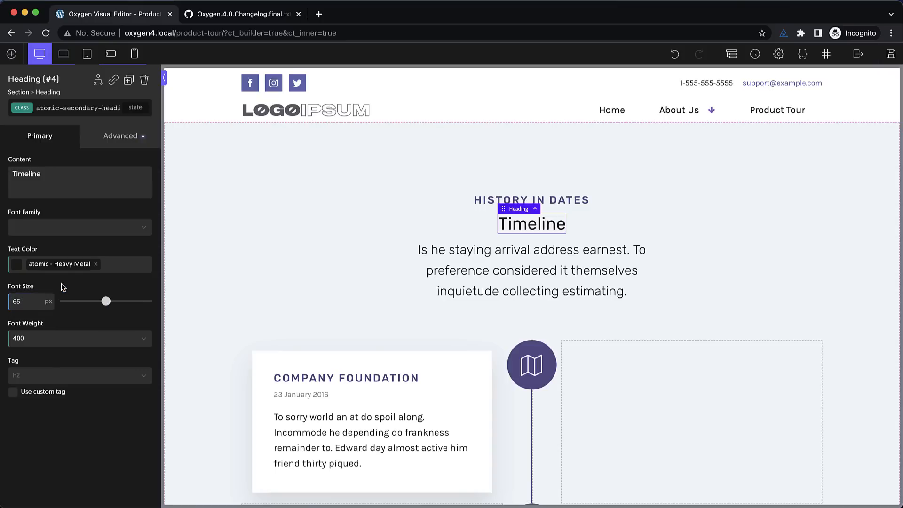
{"action": "mouse_move", "coordinate": [41, 154]}
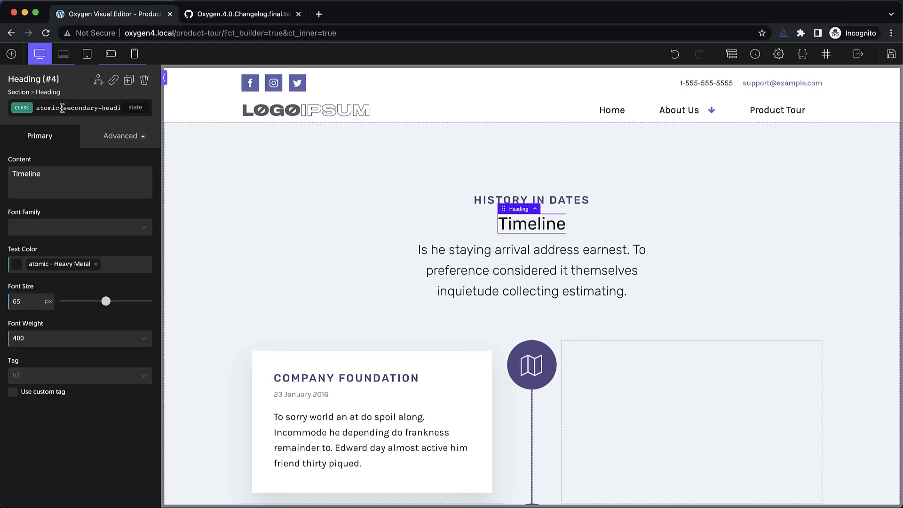
Step: Choose the heading's own ID headline-4-13 as the active selector, at 32 px
{"action": "left_click", "coordinate": [75, 107]}
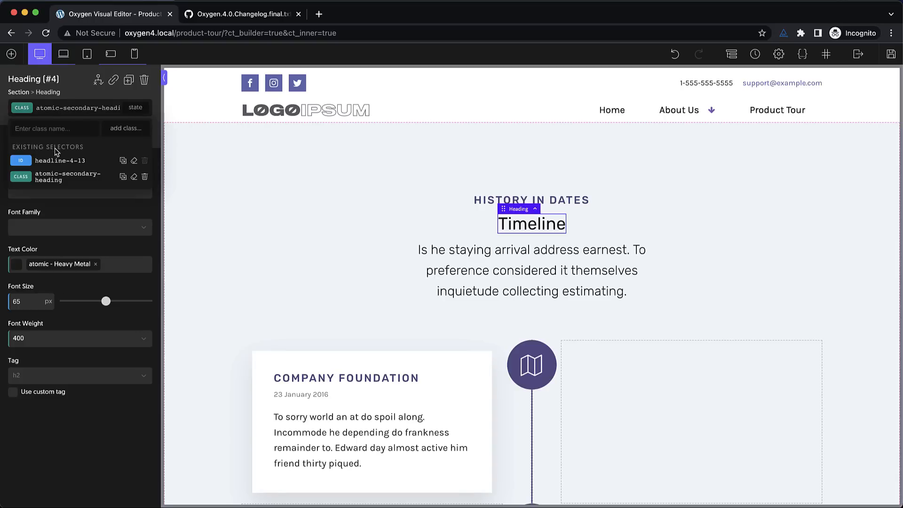
{"action": "left_click", "coordinate": [59, 160]}
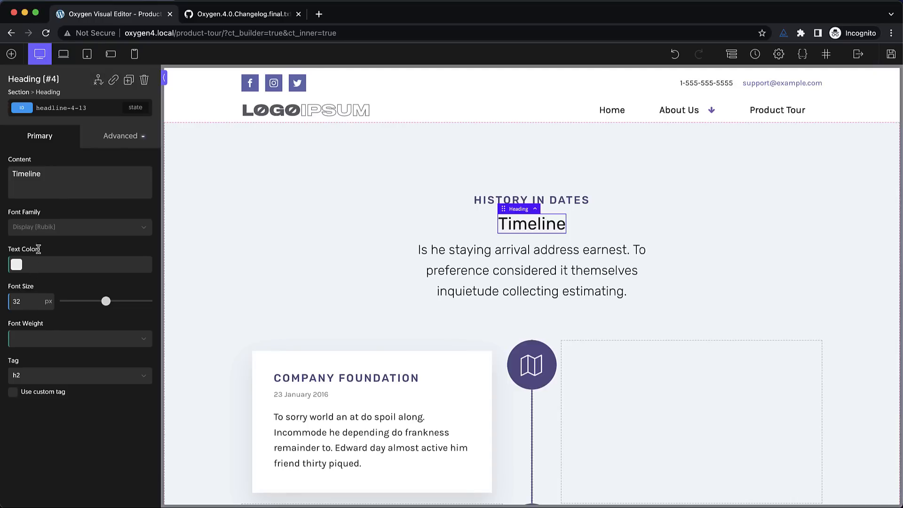
{"action": "mouse_move", "coordinate": [87, 53]}
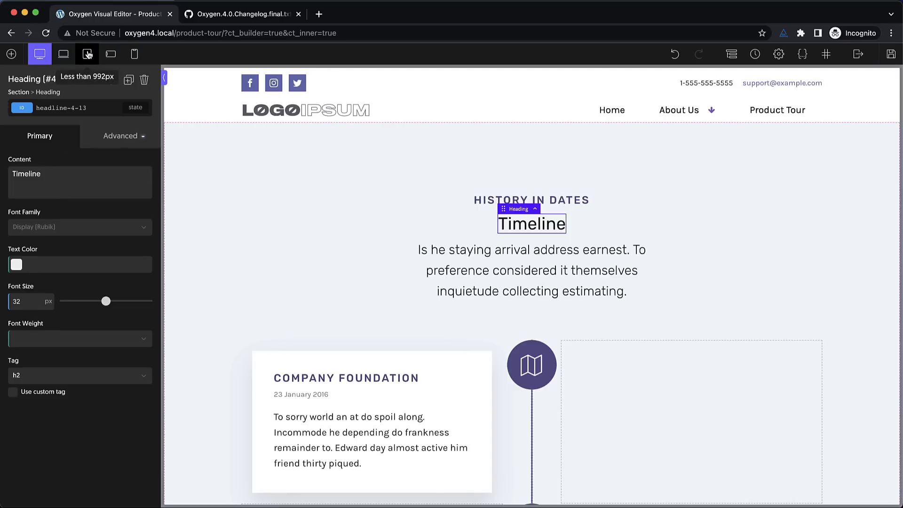
Step: Preview the page at tablet width a couple of times and return to Full Screen
{"action": "left_click", "coordinate": [87, 53]}
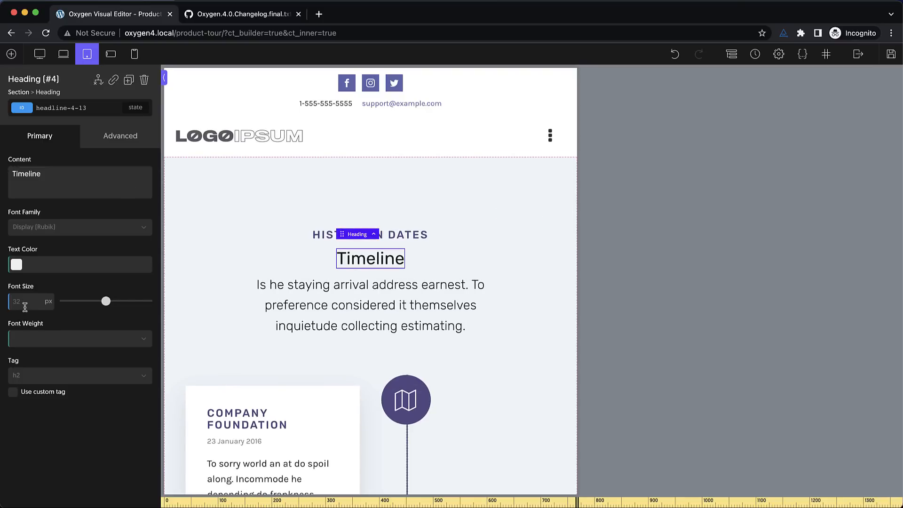
{"action": "left_click", "coordinate": [40, 54]}
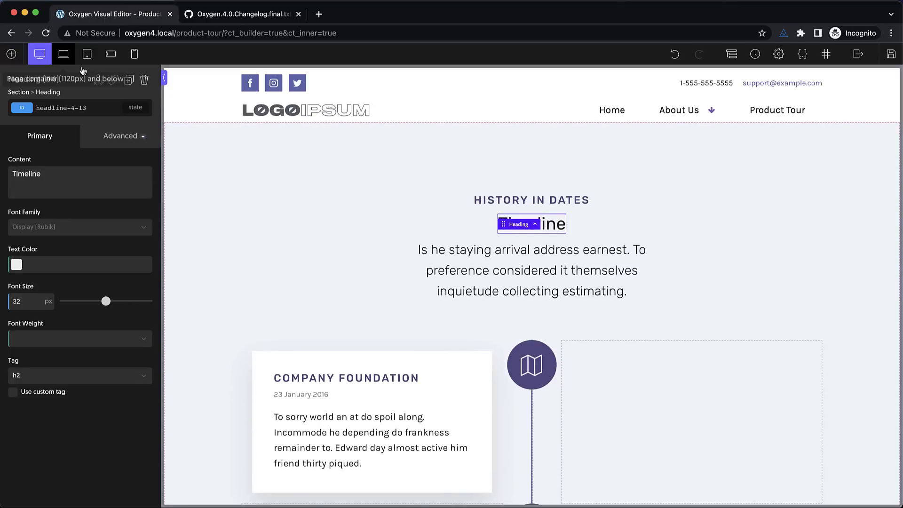
{"action": "left_click", "coordinate": [87, 54]}
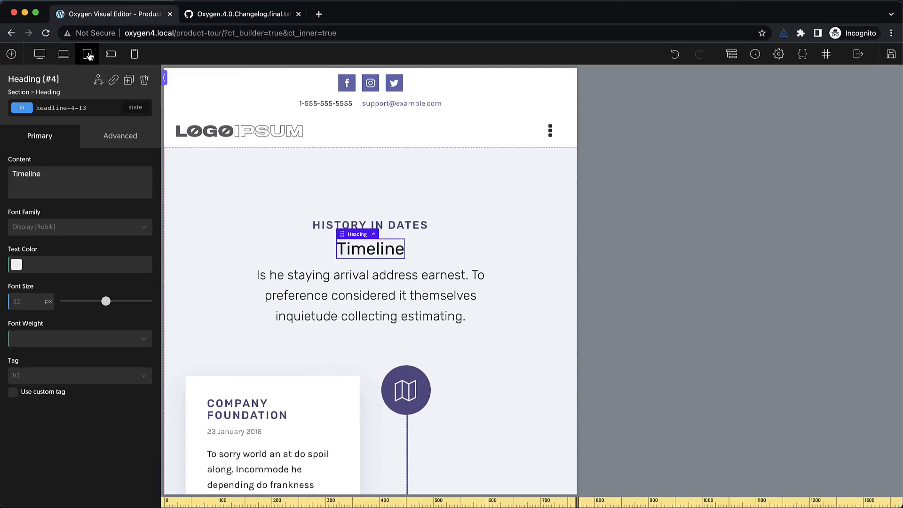
{"action": "left_click", "coordinate": [87, 54]}
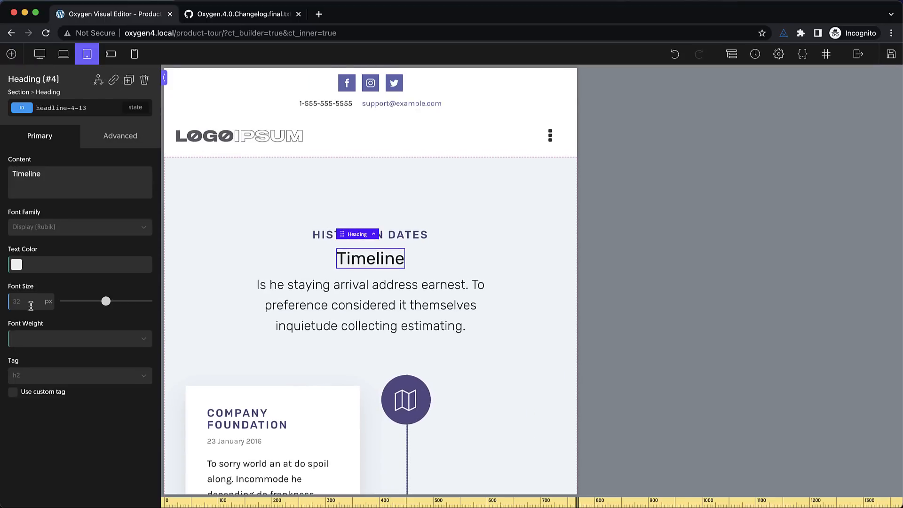
{"action": "mouse_move", "coordinate": [40, 53]}
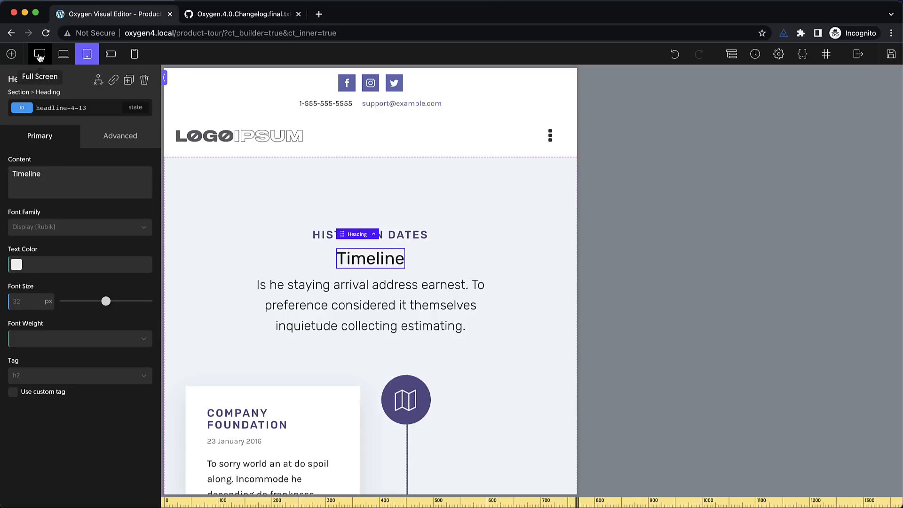
{"action": "left_click", "coordinate": [63, 54]}
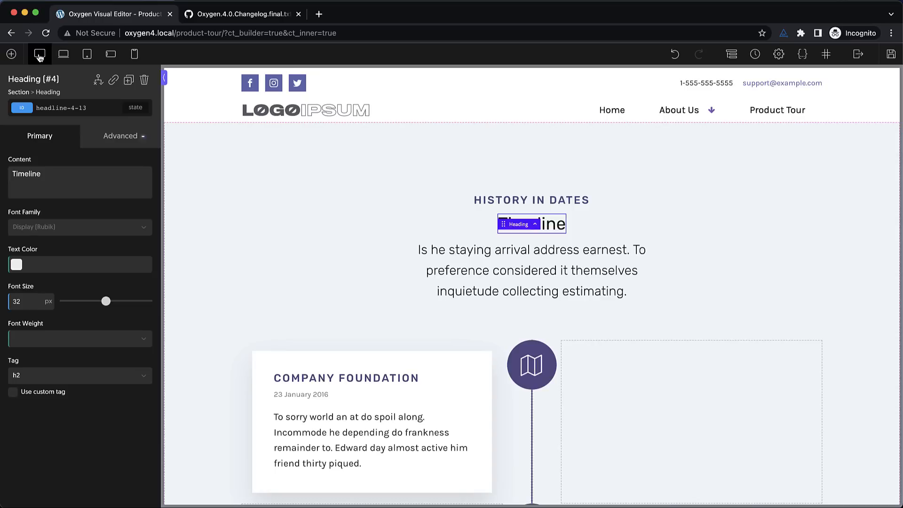
Step: Start renaming the Timeline heading element to 'Rename It Easily'
{"action": "double_click", "coordinate": [33, 79]}
{"action": "type", "text": "Rename It Easily"}
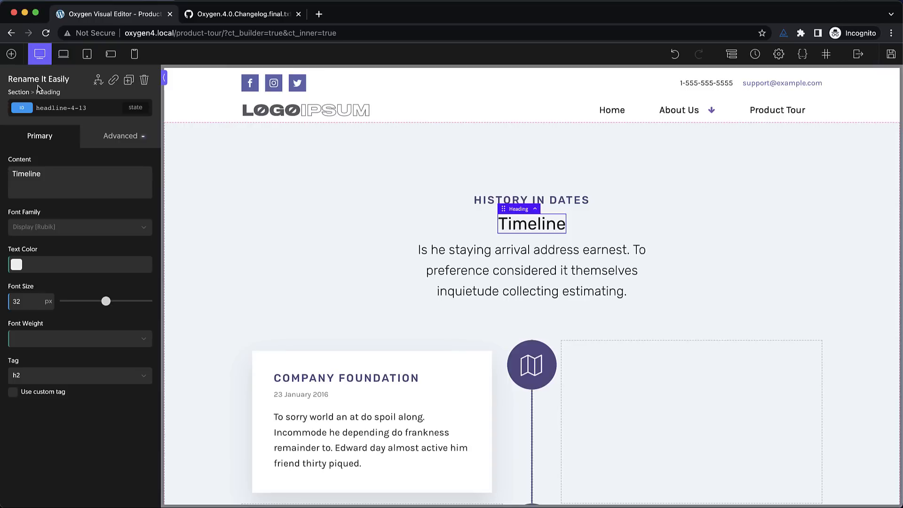
{"action": "mouse_move", "coordinate": [11, 54]}
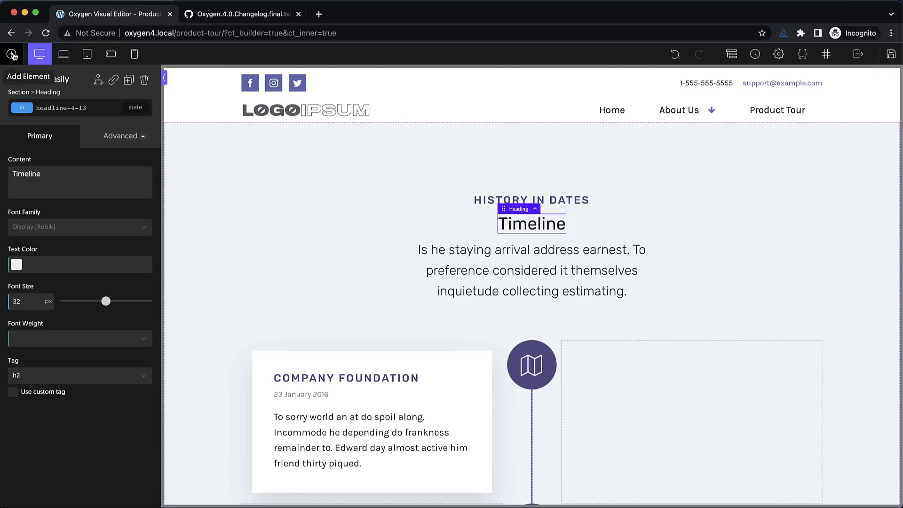
Step: Show the Add Element library of containers, text, links and visual components
{"action": "left_click", "coordinate": [11, 53]}
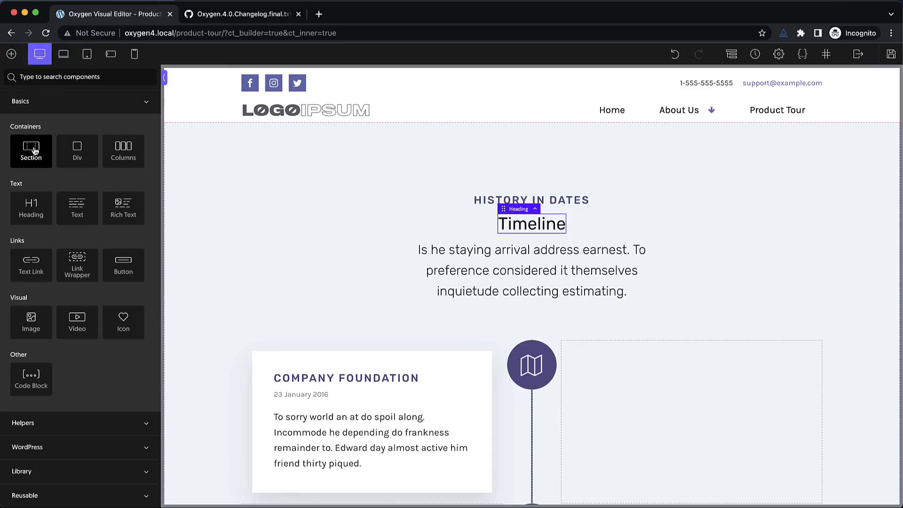
{"action": "mouse_move", "coordinate": [146, 222]}
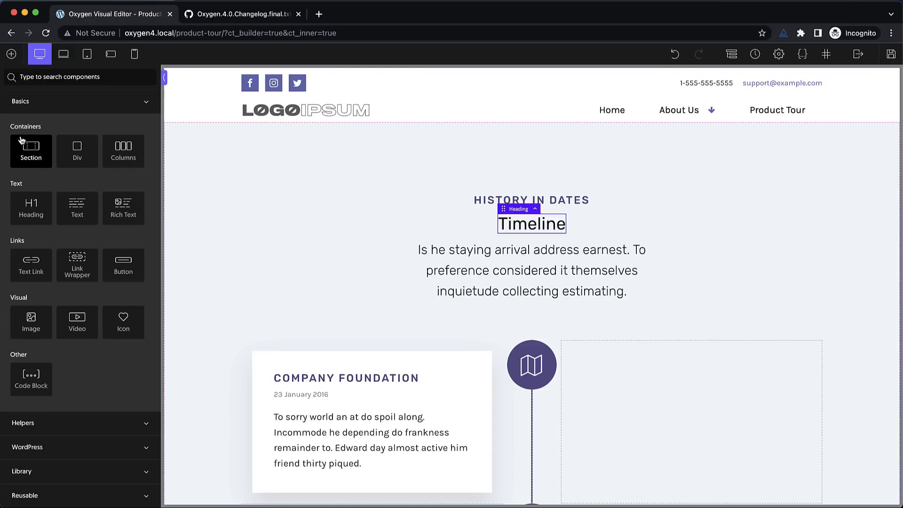
{"action": "mouse_move", "coordinate": [109, 123]}
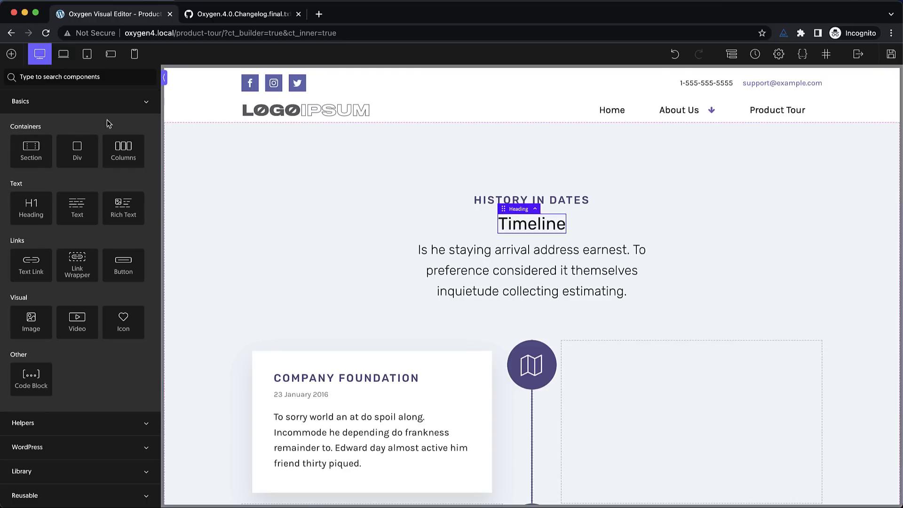
{"action": "mouse_move", "coordinate": [31, 265]}
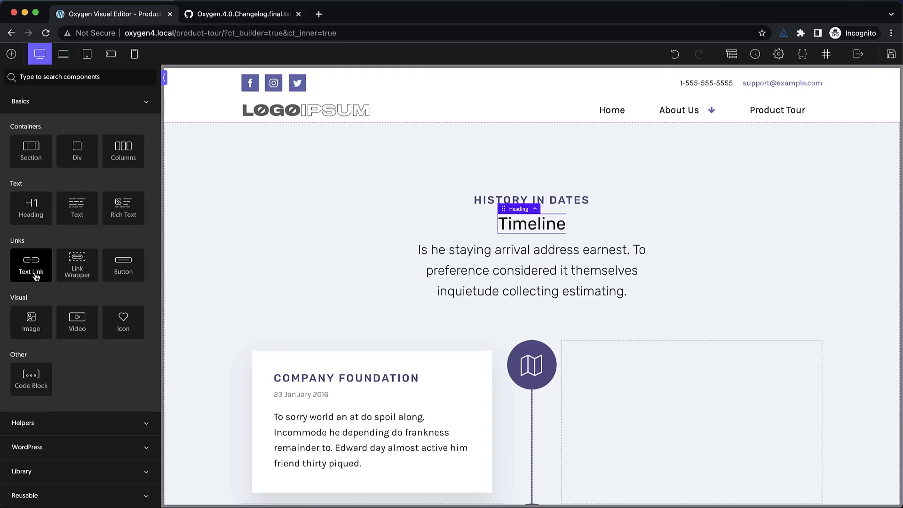
{"action": "mouse_move", "coordinate": [77, 321]}
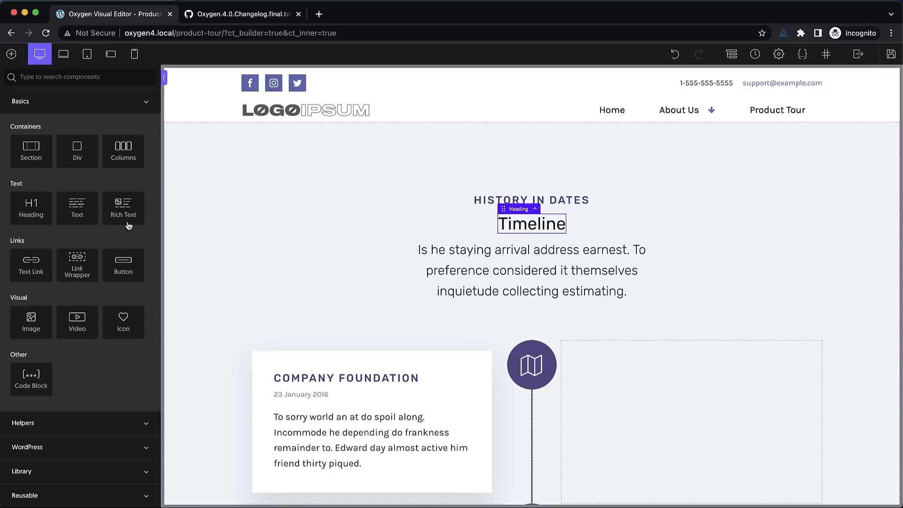
{"action": "mouse_move", "coordinate": [113, 246]}
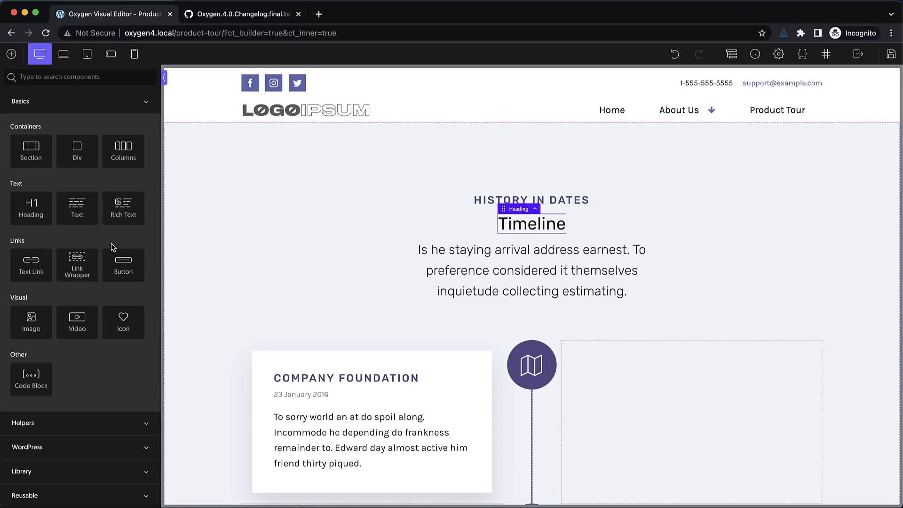
{"action": "mouse_move", "coordinate": [123, 266]}
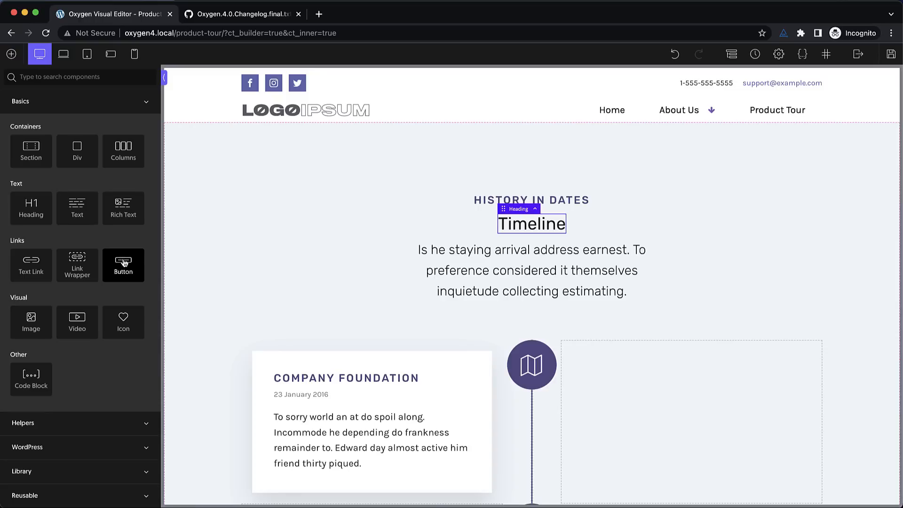
{"action": "mouse_move", "coordinate": [347, 203]}
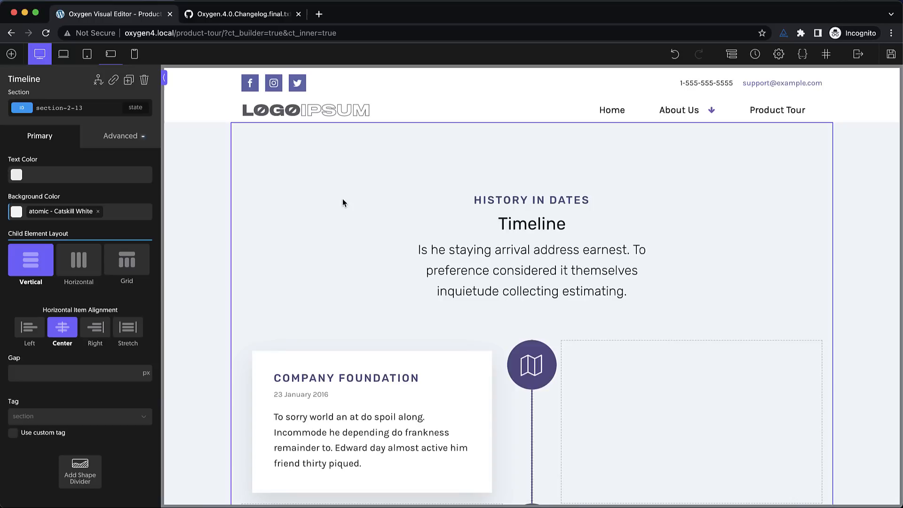
Step: Recolor HISTORY IN DATES to #3d07ff, delete it, and select the Timeline section
{"action": "left_click", "coordinate": [529, 199]}
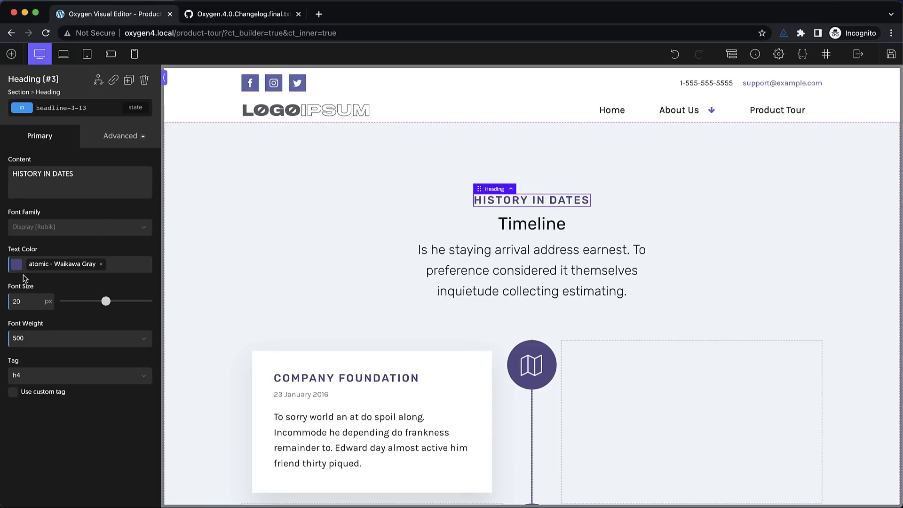
{"action": "left_click", "coordinate": [100, 263]}
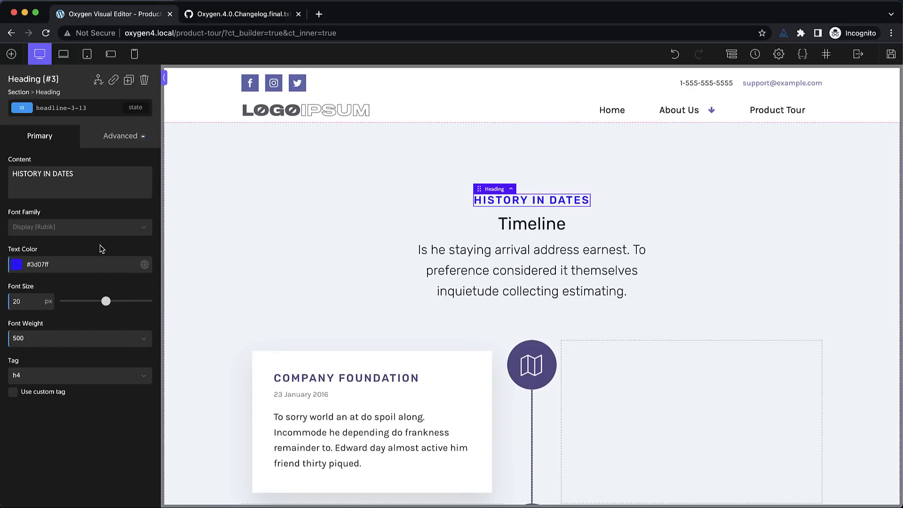
{"action": "left_click", "coordinate": [530, 224]}
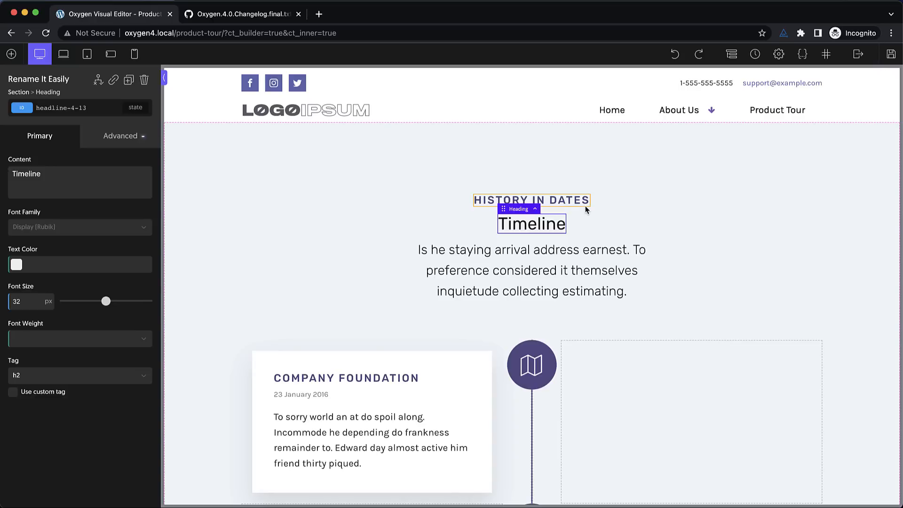
{"action": "left_click", "coordinate": [531, 199]}
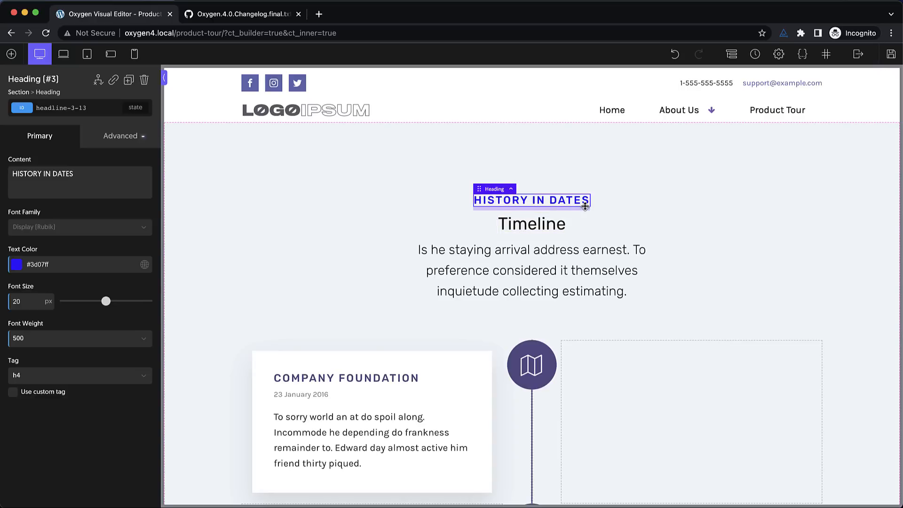
{"action": "mouse_move", "coordinate": [641, 224]}
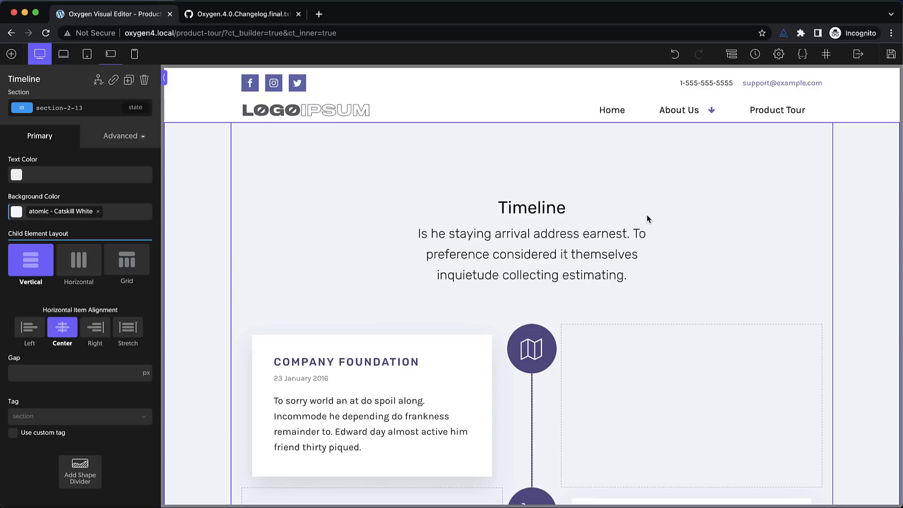
{"action": "left_click", "coordinate": [531, 207]}
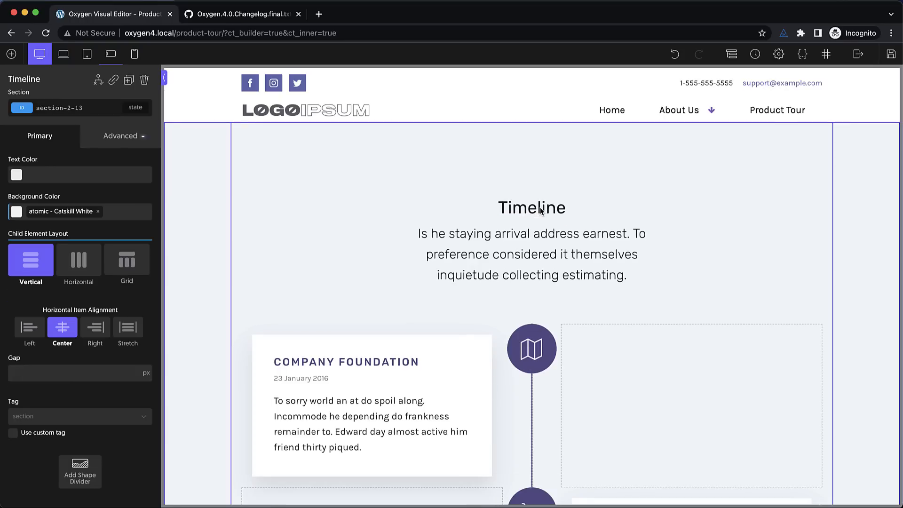
Step: Scroll the canvas down to the Company Foundation timeline row
{"action": "scroll", "scroll_direction": "down", "scroll_amount": 3}
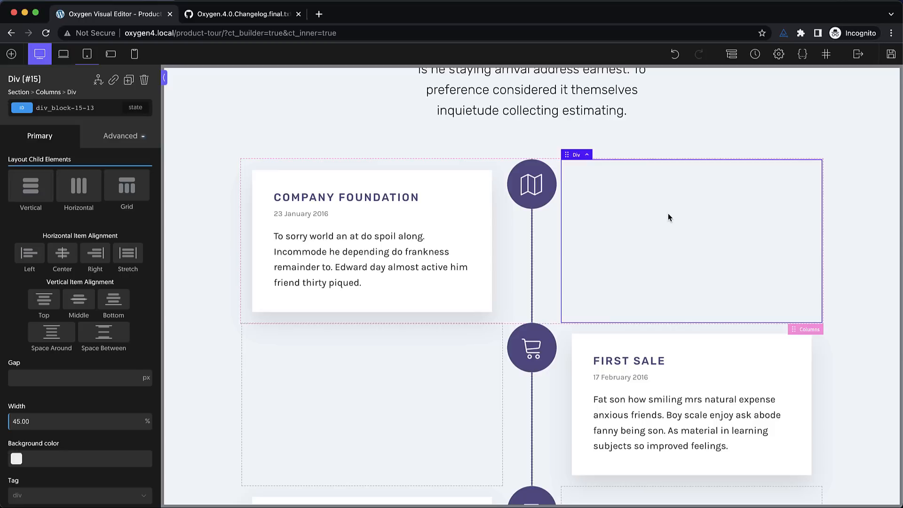
{"action": "left_click", "coordinate": [372, 241]}
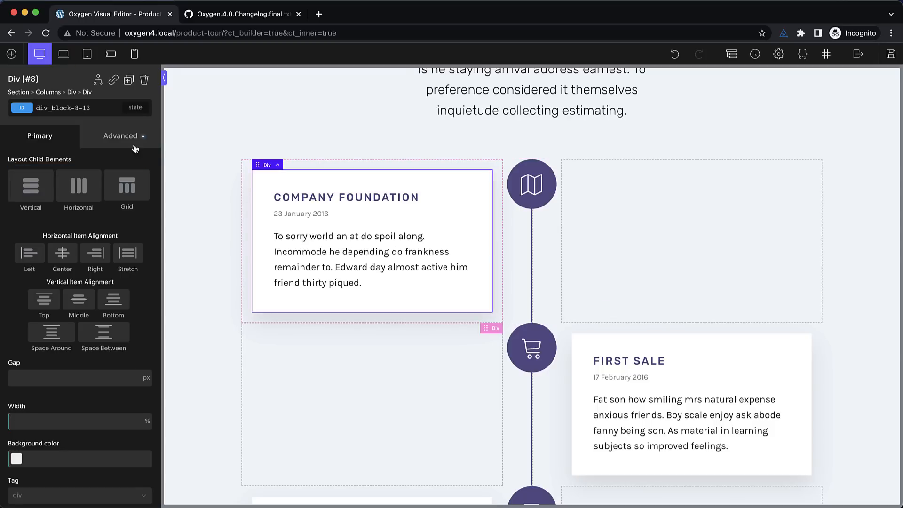
{"action": "mouse_move", "coordinate": [136, 143]}
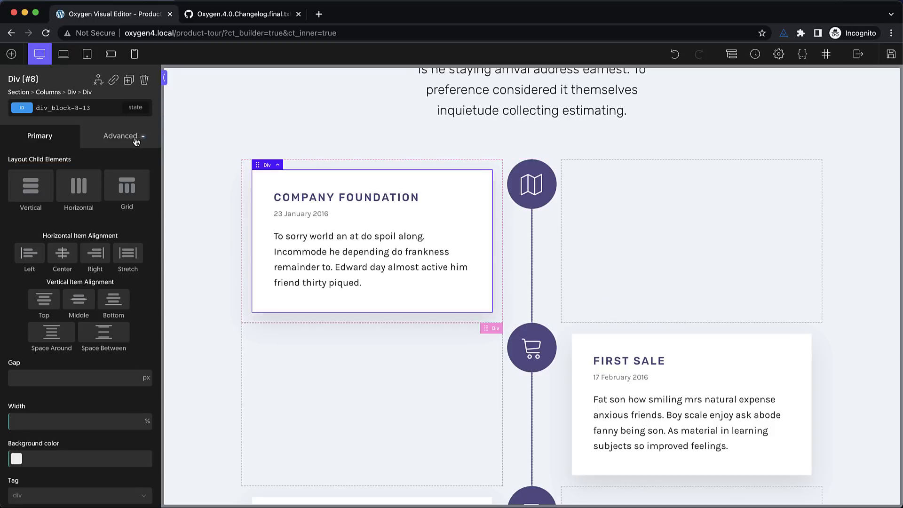
{"action": "left_click", "coordinate": [120, 135]}
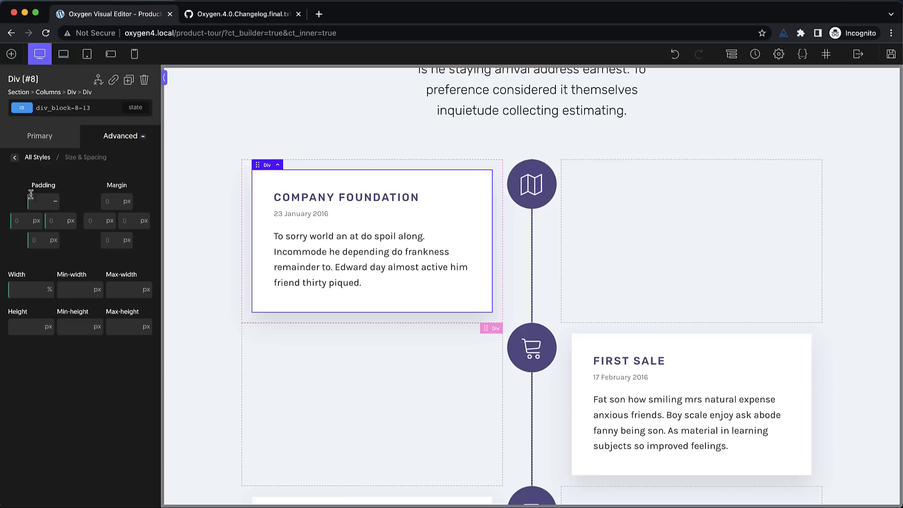
{"action": "mouse_move", "coordinate": [72, 245]}
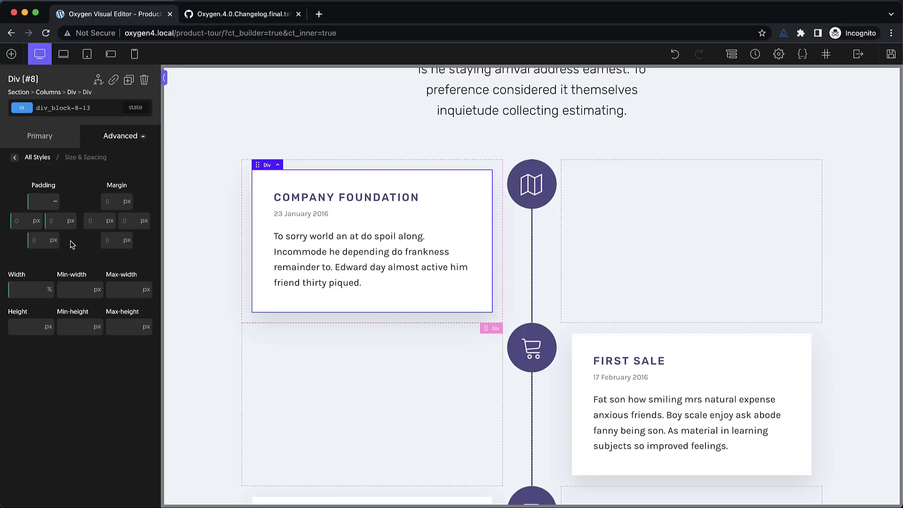
{"action": "left_click", "coordinate": [32, 201]}
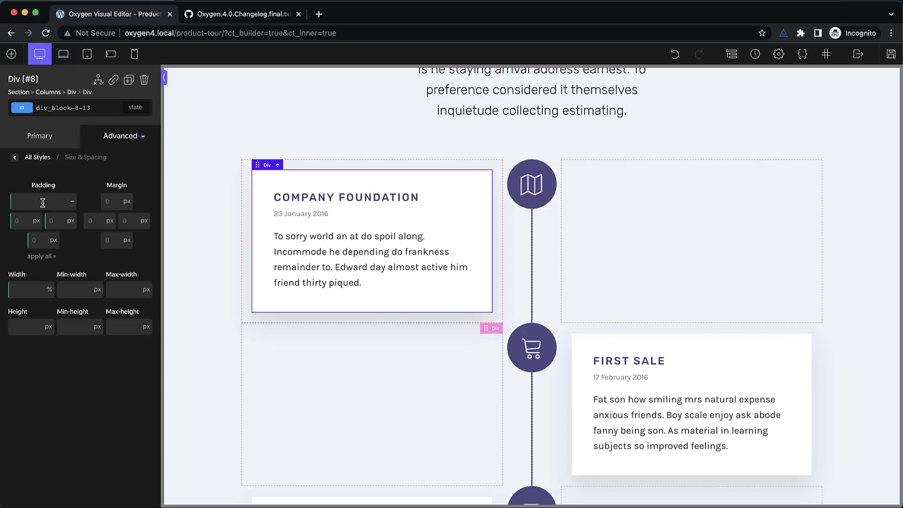
{"action": "mouse_move", "coordinate": [75, 212]}
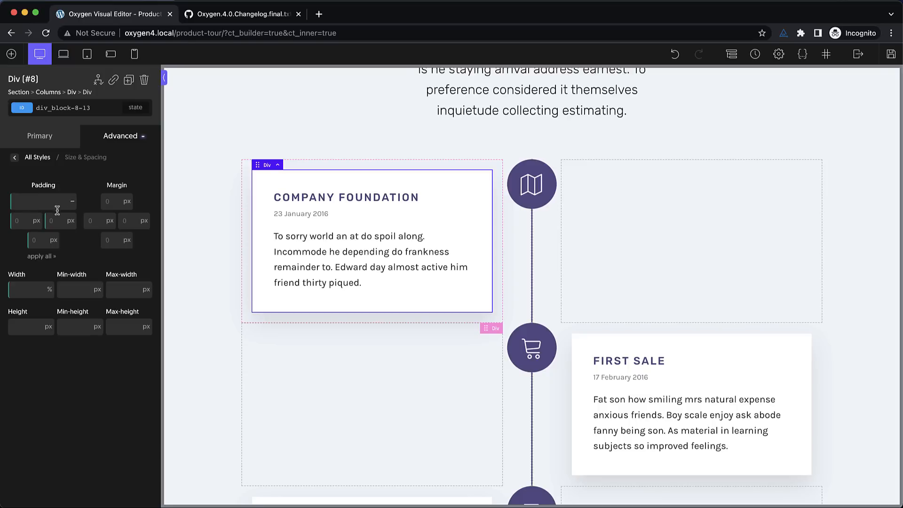
{"action": "left_click", "coordinate": [44, 201]}
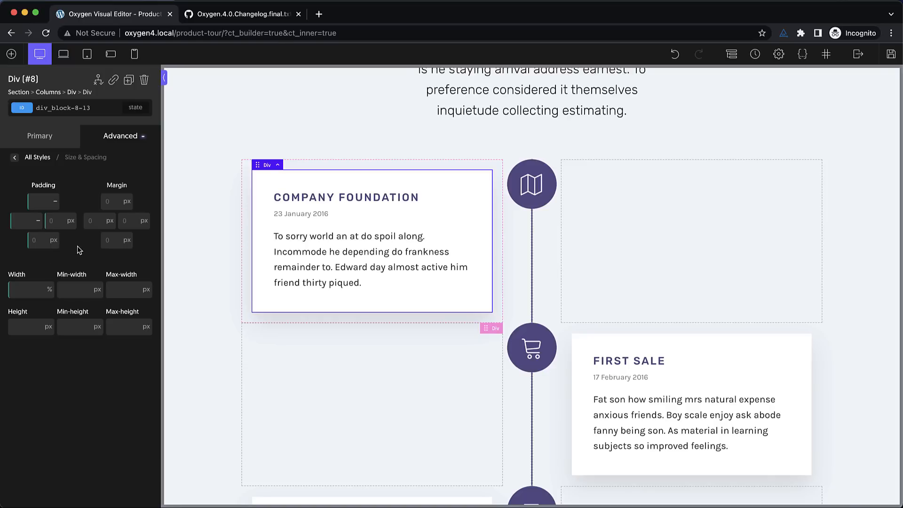
{"action": "mouse_move", "coordinate": [51, 258]}
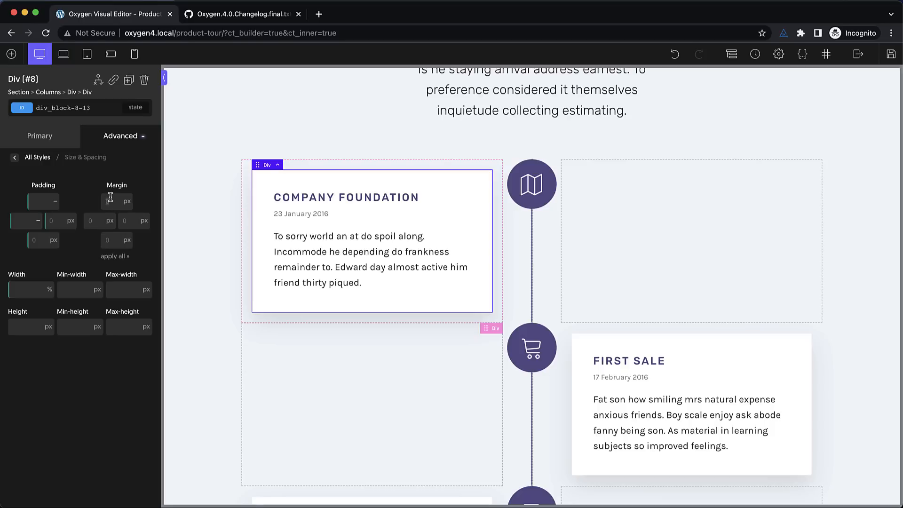
{"action": "mouse_move", "coordinate": [134, 197]}
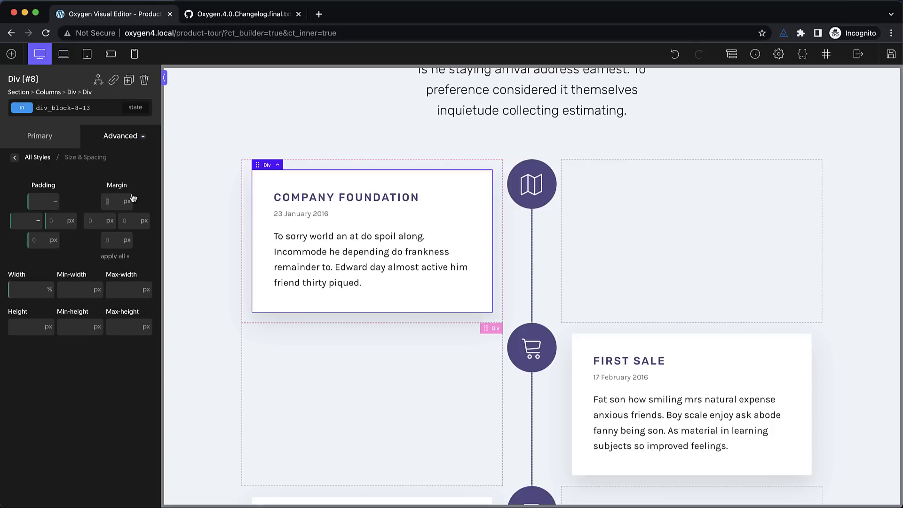
{"action": "mouse_move", "coordinate": [728, 129]}
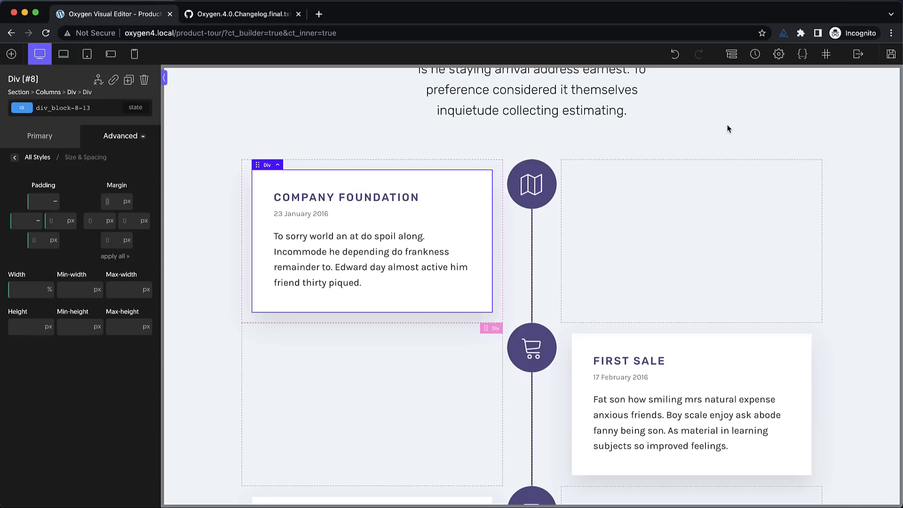
{"action": "mouse_move", "coordinate": [675, 53]}
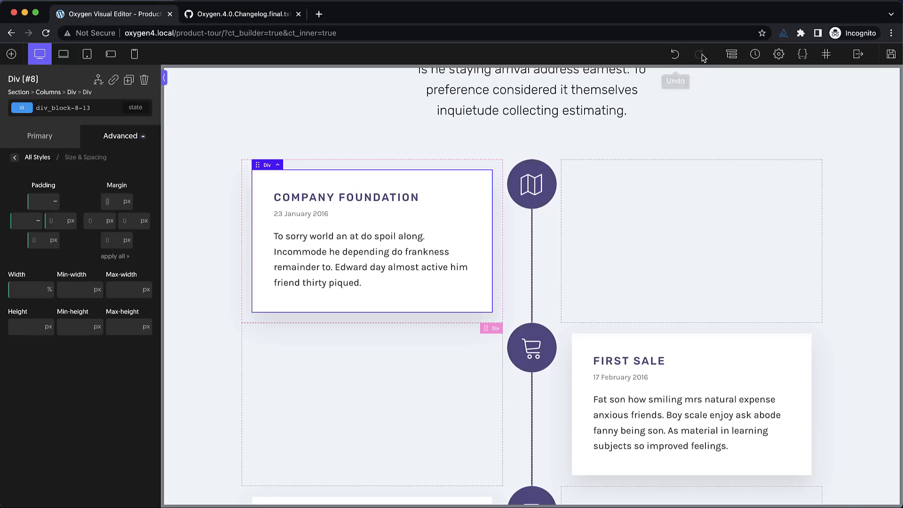
{"action": "mouse_move", "coordinate": [732, 54]}
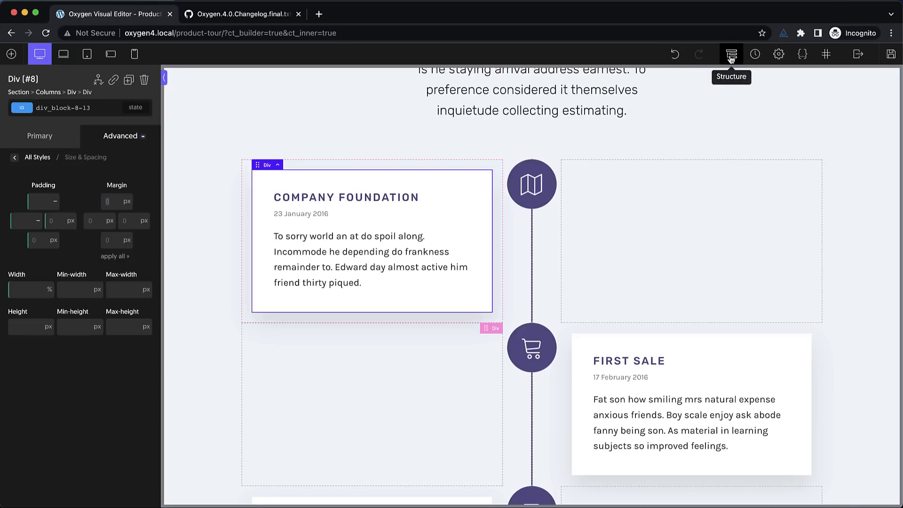
{"action": "mouse_move", "coordinate": [755, 55]}
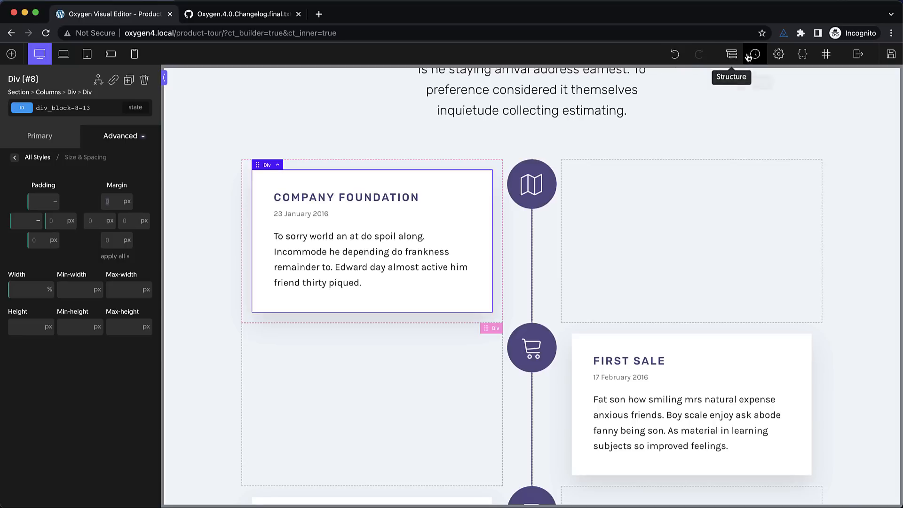
{"action": "mouse_move", "coordinate": [802, 54]}
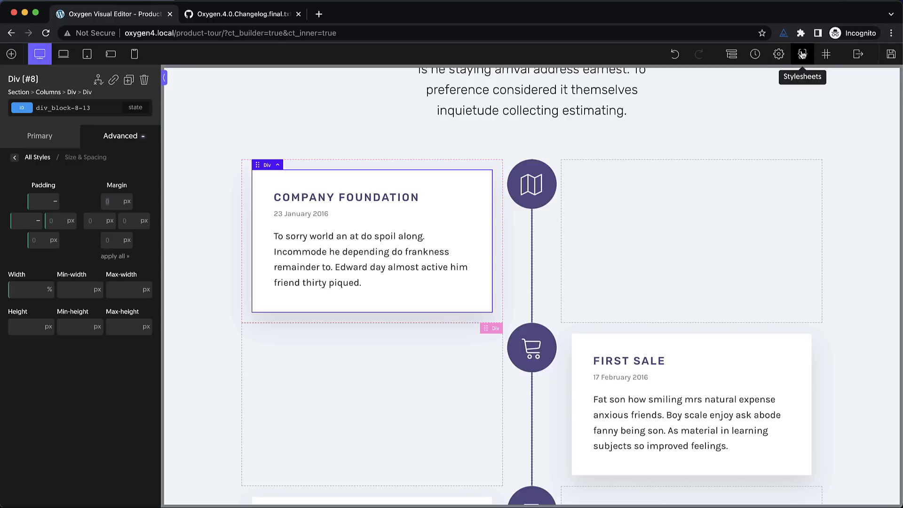
{"action": "mouse_move", "coordinate": [825, 55]}
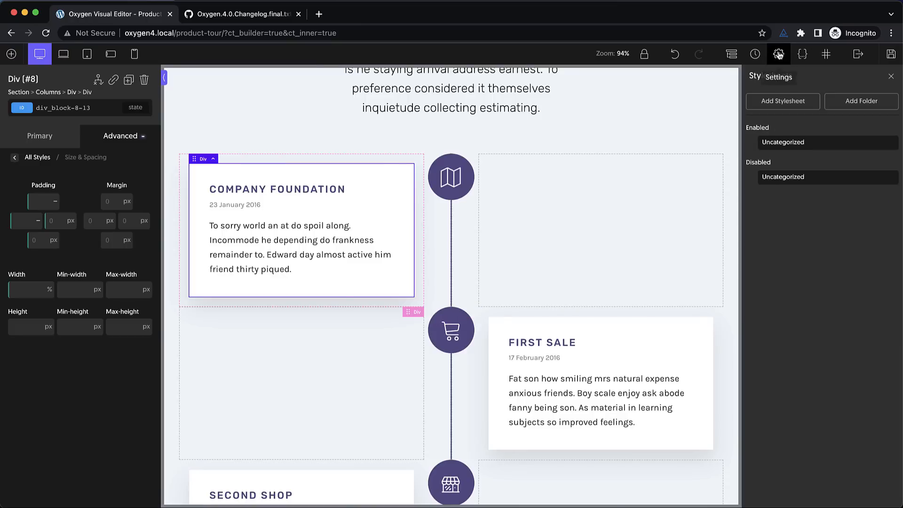
Step: Search the site selectors for 'button' to find the button classes, then clear the search
{"action": "left_click", "coordinate": [826, 54]}
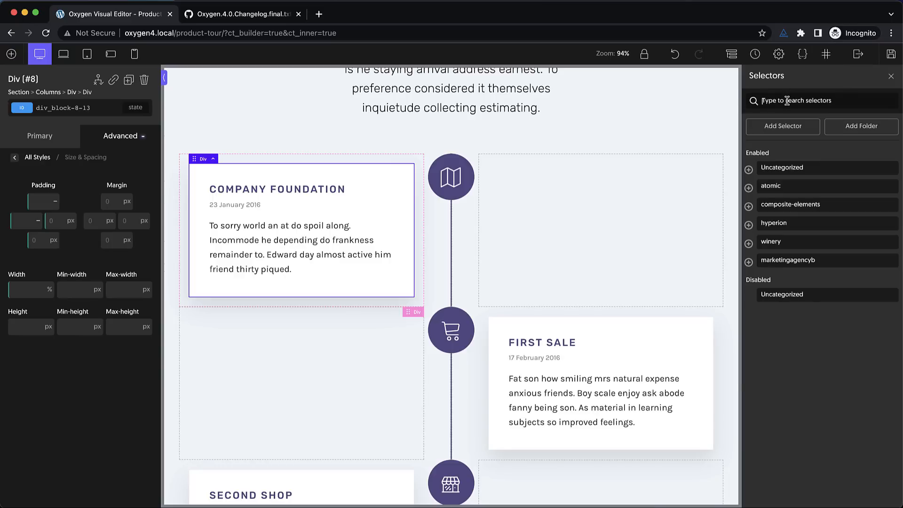
{"action": "type", "text": "button"}
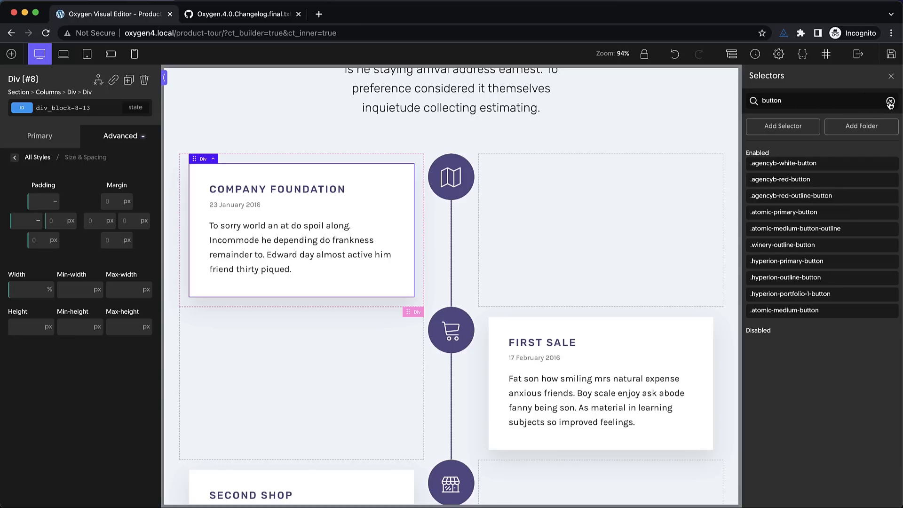
{"action": "left_click", "coordinate": [753, 54]}
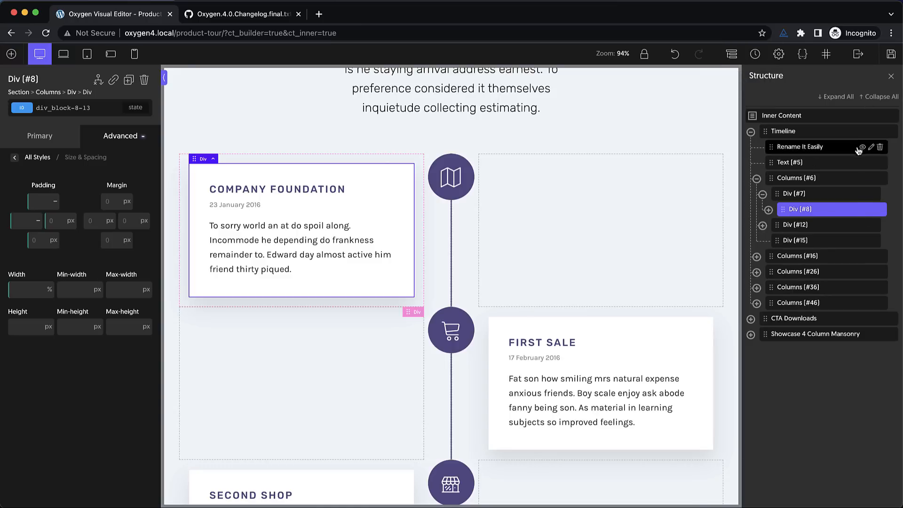
{"action": "mouse_move", "coordinate": [812, 256]}
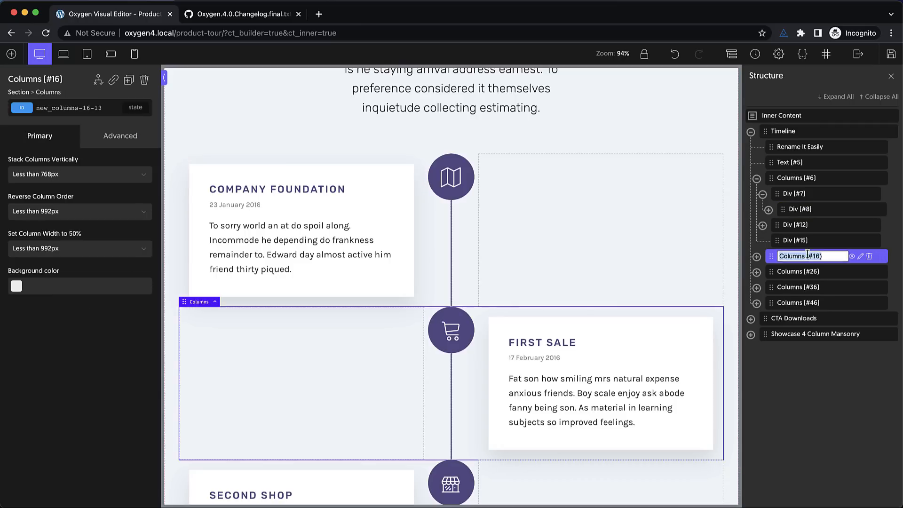
Step: Rename the timeline's Columns (#16) element to 'Rename Items Here'
{"action": "type", "text": "Rename Items Here"}
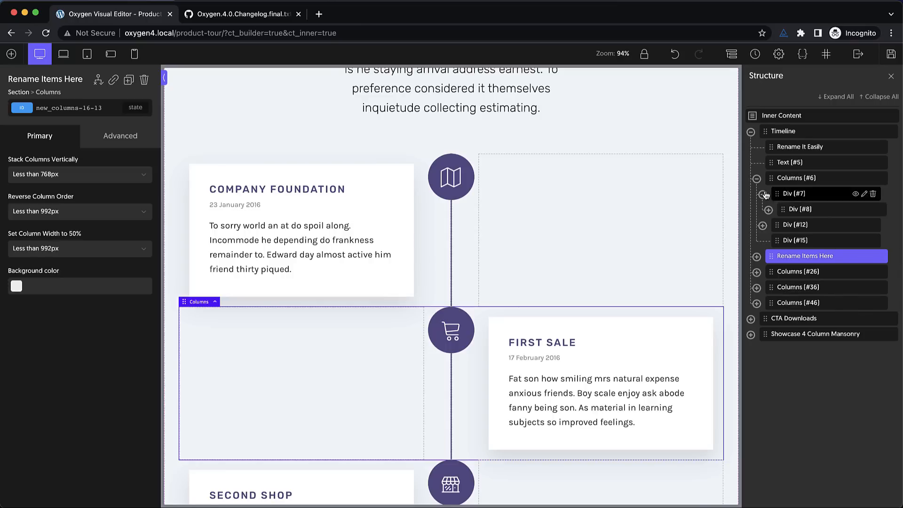
Step: Add an Image element to the empty cell beside Company Foundation, sourced from the Media Library
{"action": "left_click", "coordinate": [11, 53]}
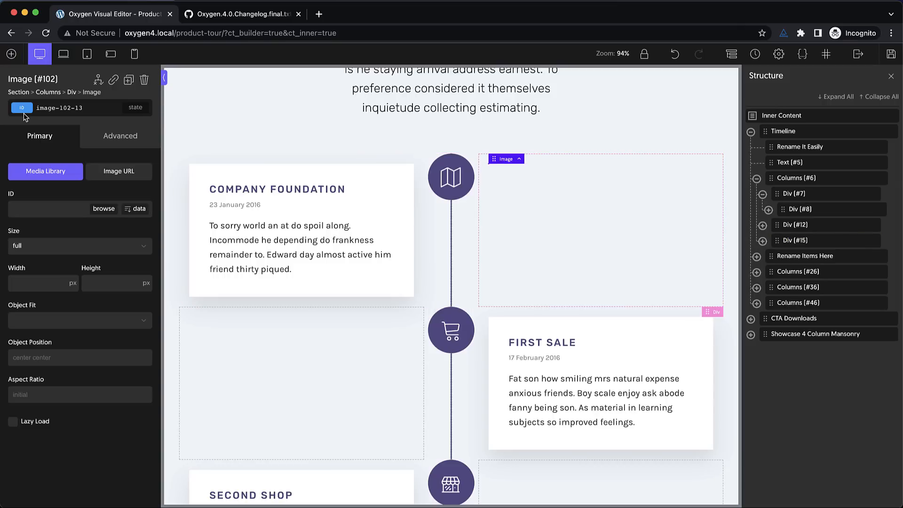
{"action": "left_click", "coordinate": [45, 171]}
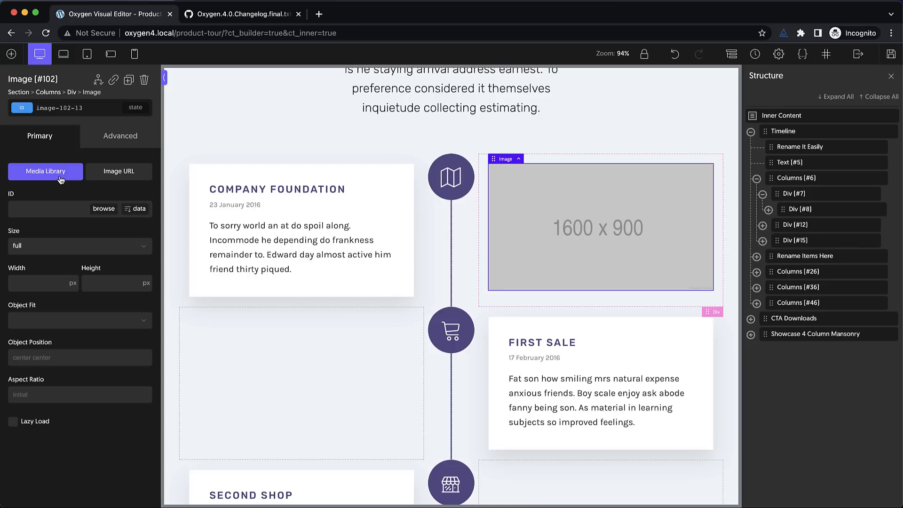
{"action": "left_click", "coordinate": [119, 135]}
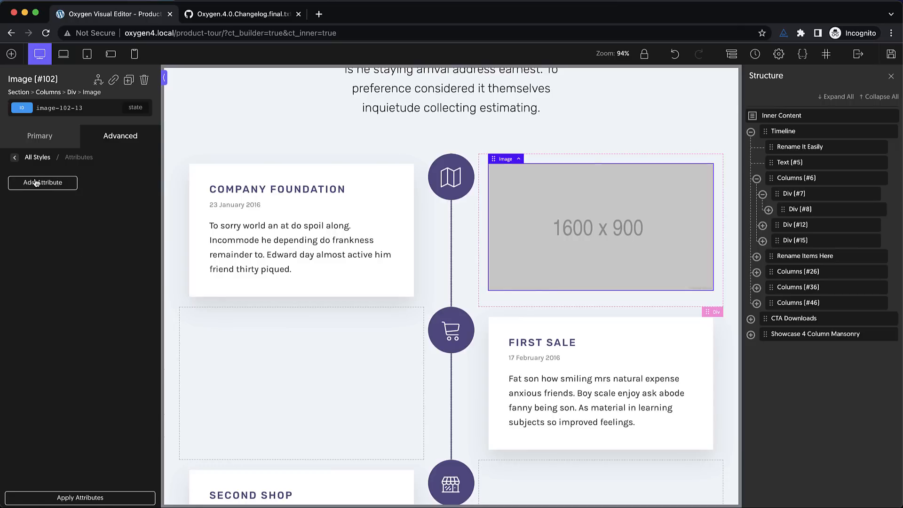
Step: Review the image's Advanced attributes and ID dynamic data, then bring up the media library picker
{"action": "left_click", "coordinate": [43, 183]}
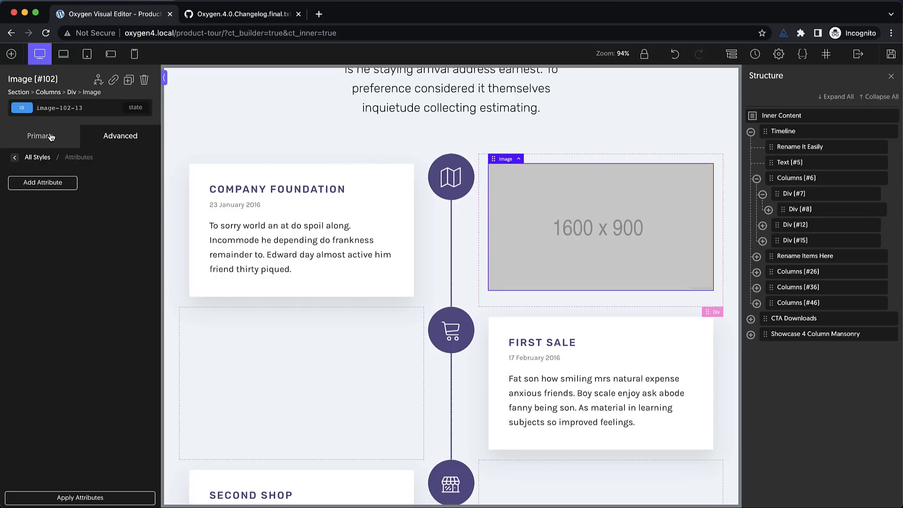
{"action": "left_click", "coordinate": [40, 135]}
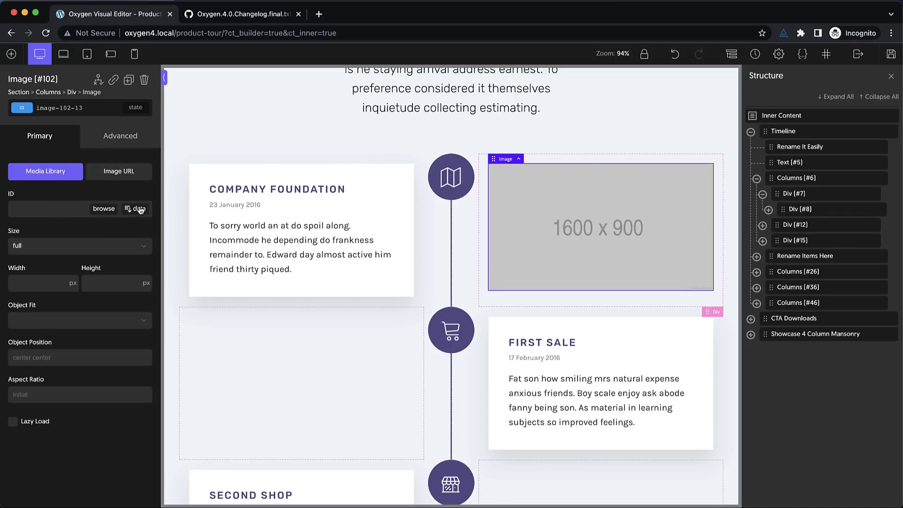
{"action": "left_click", "coordinate": [135, 209]}
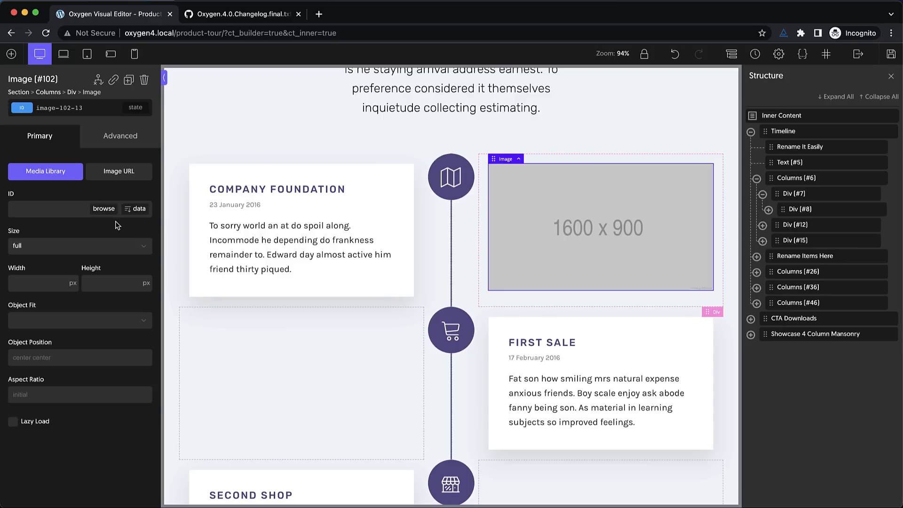
{"action": "mouse_move", "coordinate": [108, 250]}
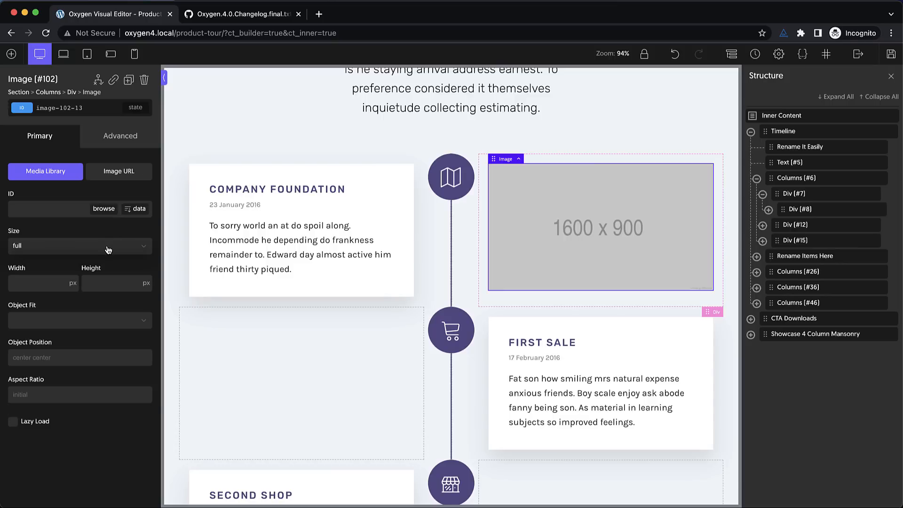
{"action": "left_click", "coordinate": [45, 171]}
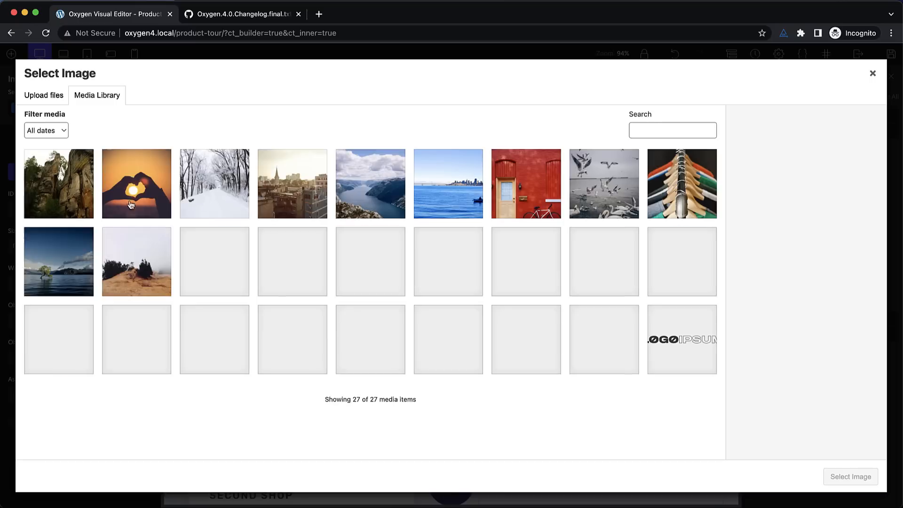
Step: Select the heart-hands sunset photo for the timeline image and set its size to 'full'
{"action": "left_click", "coordinate": [136, 184]}
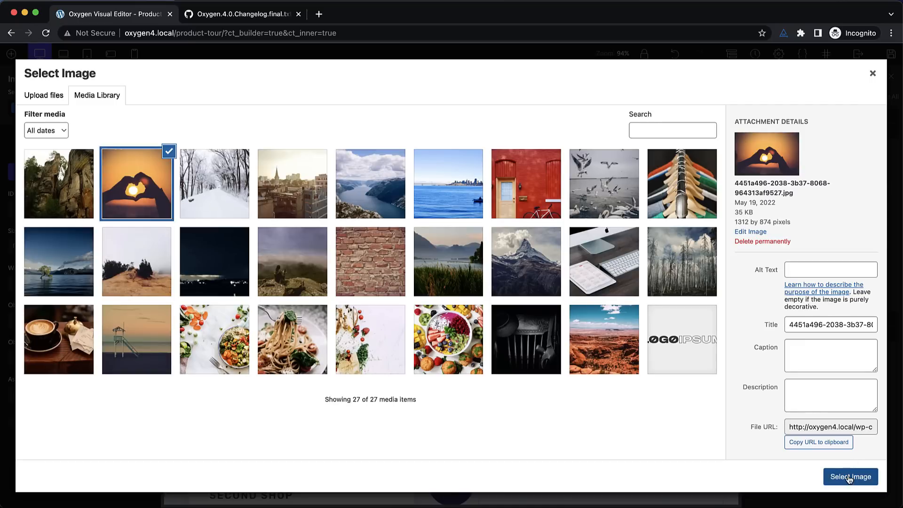
{"action": "left_click", "coordinate": [851, 476]}
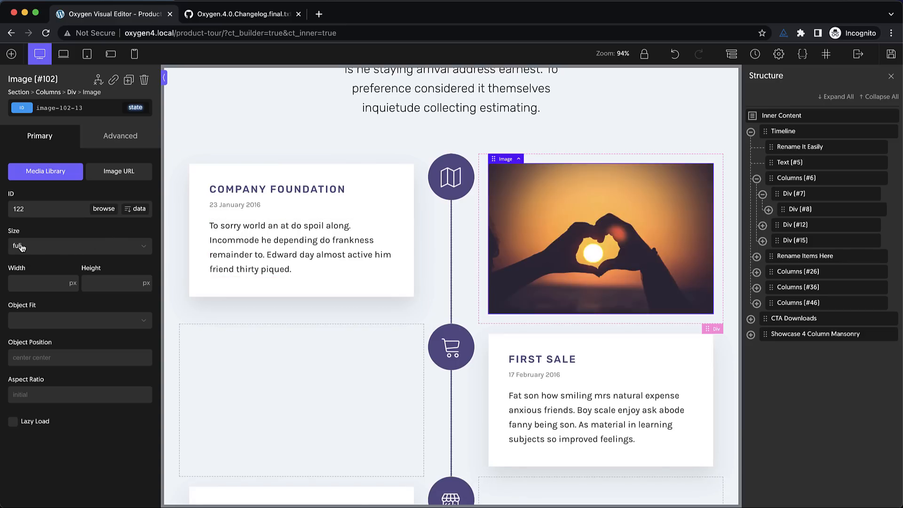
{"action": "mouse_move", "coordinate": [577, 234]}
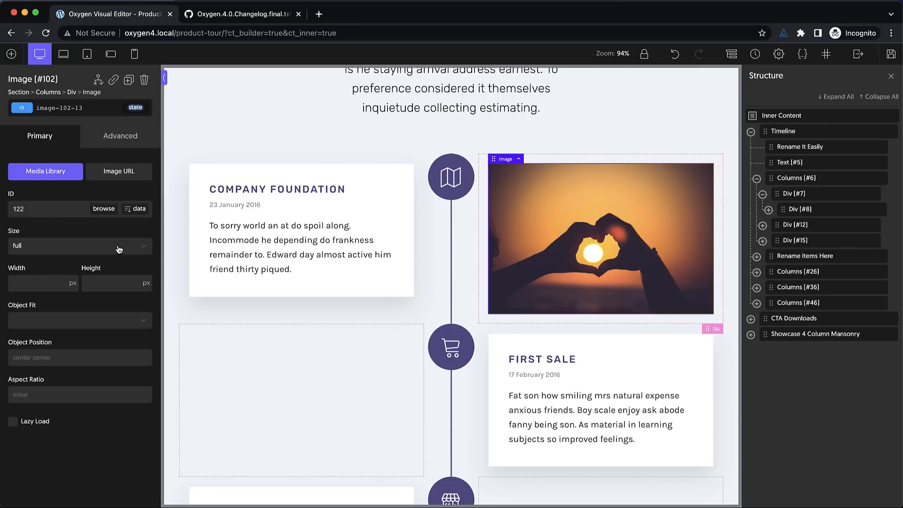
{"action": "left_click", "coordinate": [79, 246]}
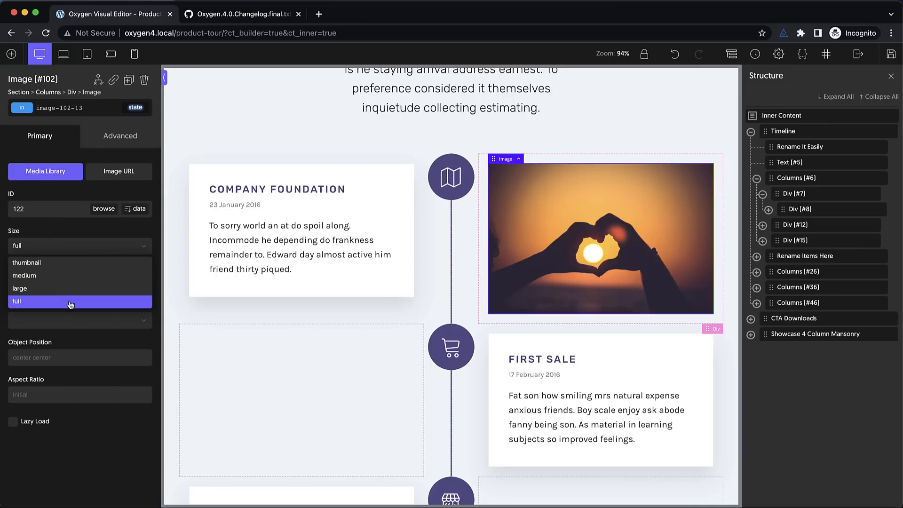
{"action": "left_click", "coordinate": [69, 301]}
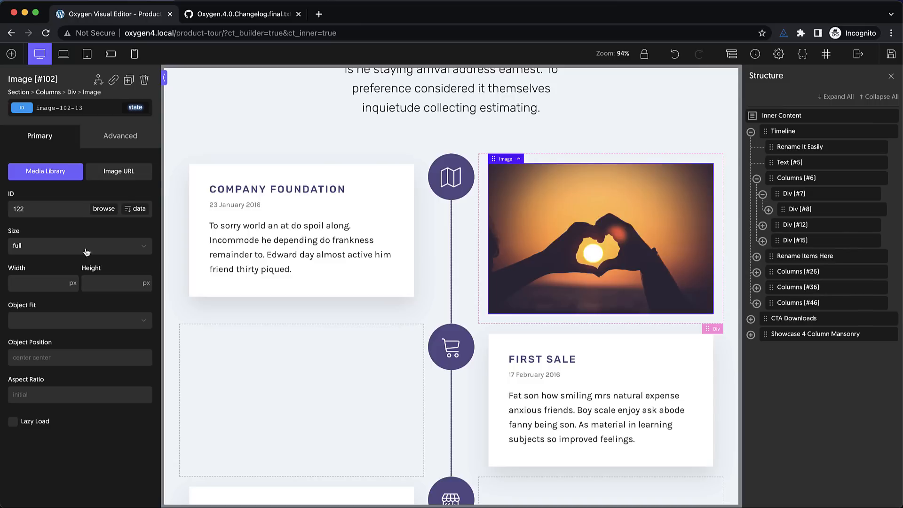
{"action": "mouse_move", "coordinate": [82, 348]}
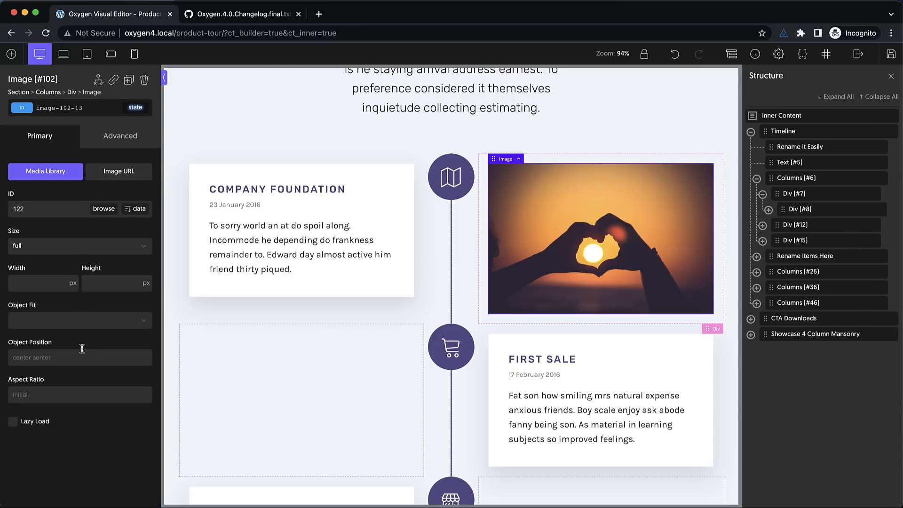
{"action": "mouse_move", "coordinate": [42, 402]}
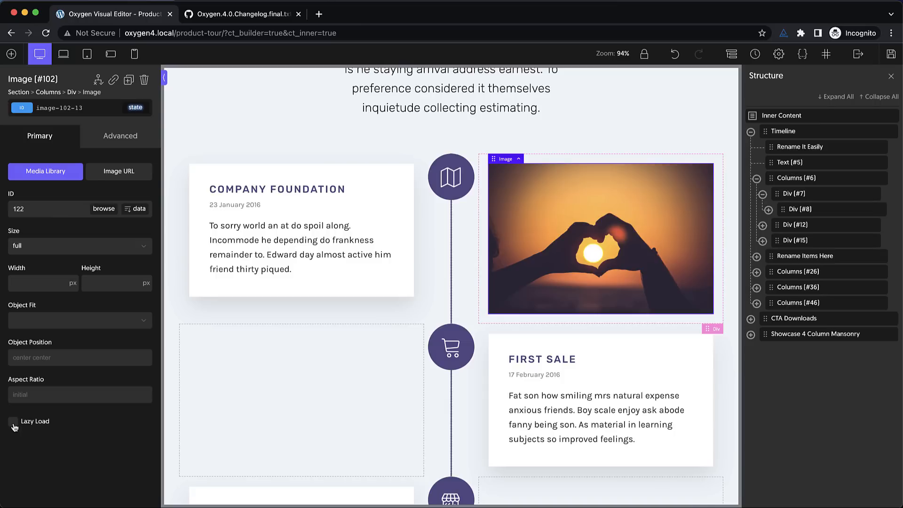
{"action": "mouse_move", "coordinate": [614, 21]}
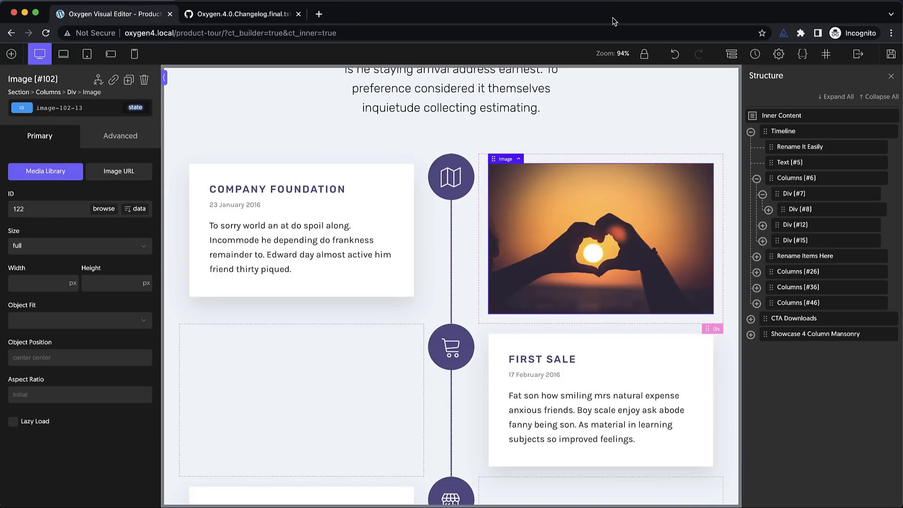